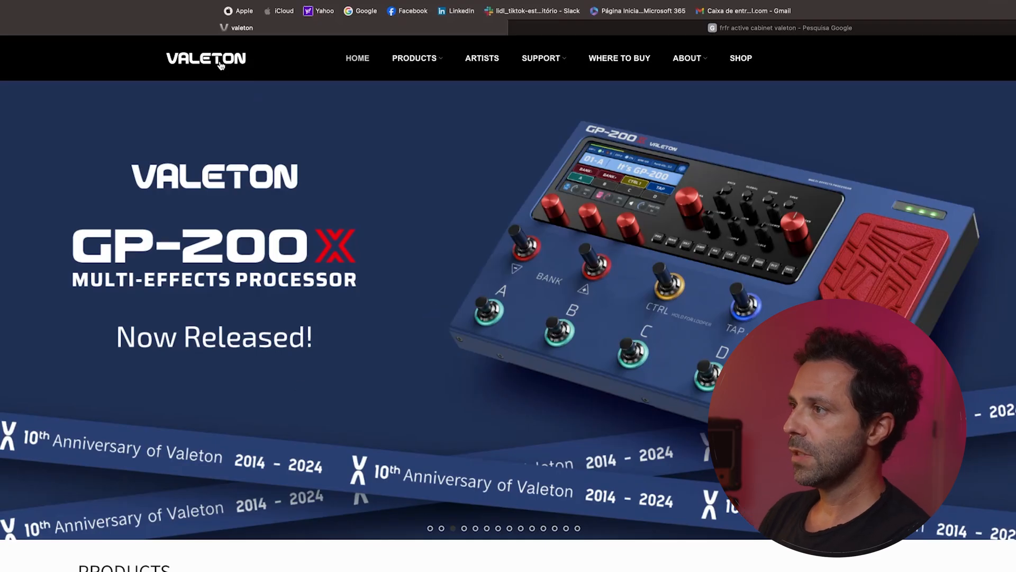
From Support > Download, get Valeton Suite Setup V1.0.7 for Mac.zip from the GP-5 mac folder
{"action": "left_click", "coordinate": [541, 57]}
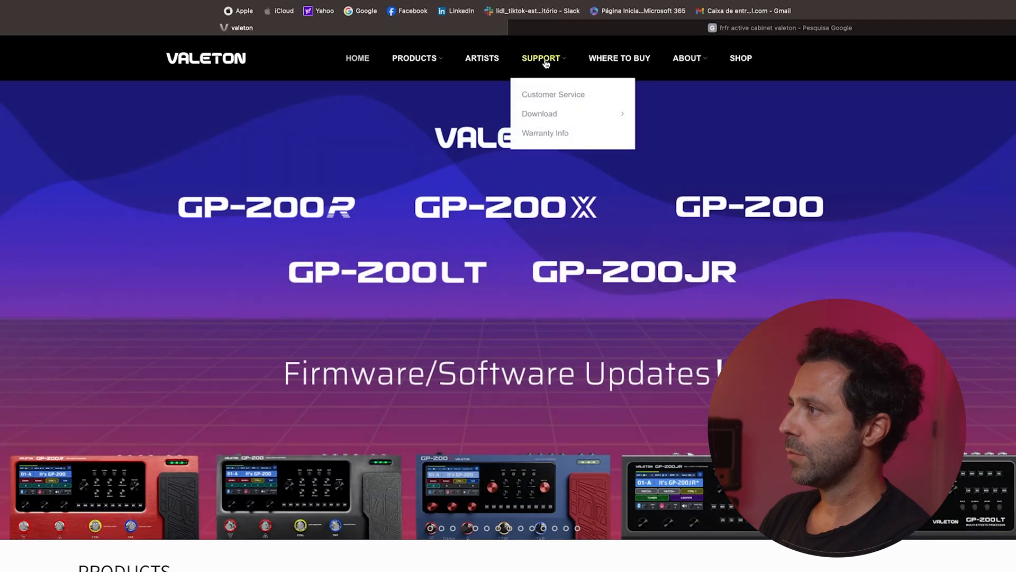
{"action": "left_click", "coordinate": [539, 113]}
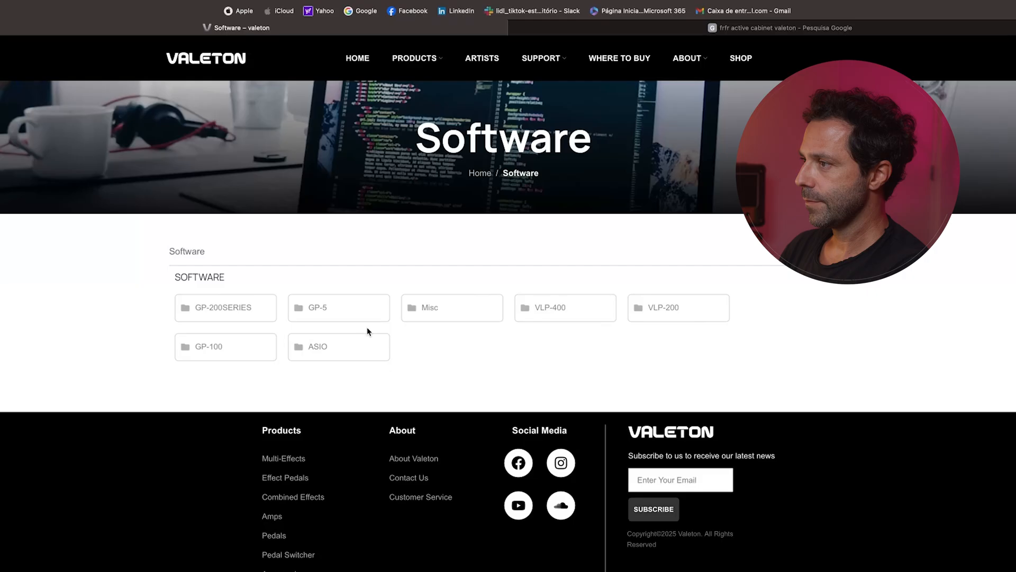
{"action": "left_click", "coordinate": [338, 307]}
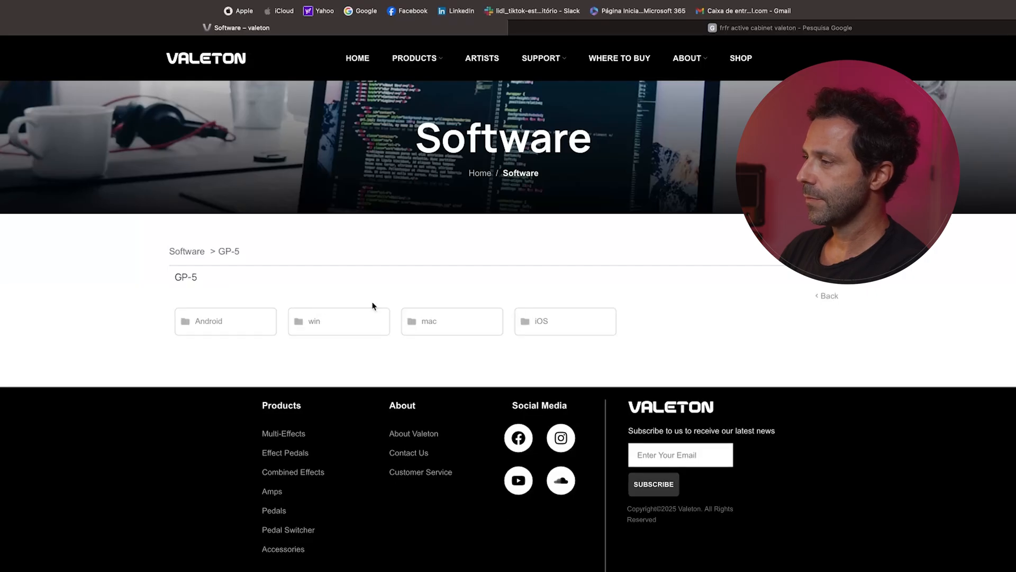
{"action": "mouse_move", "coordinate": [452, 321]}
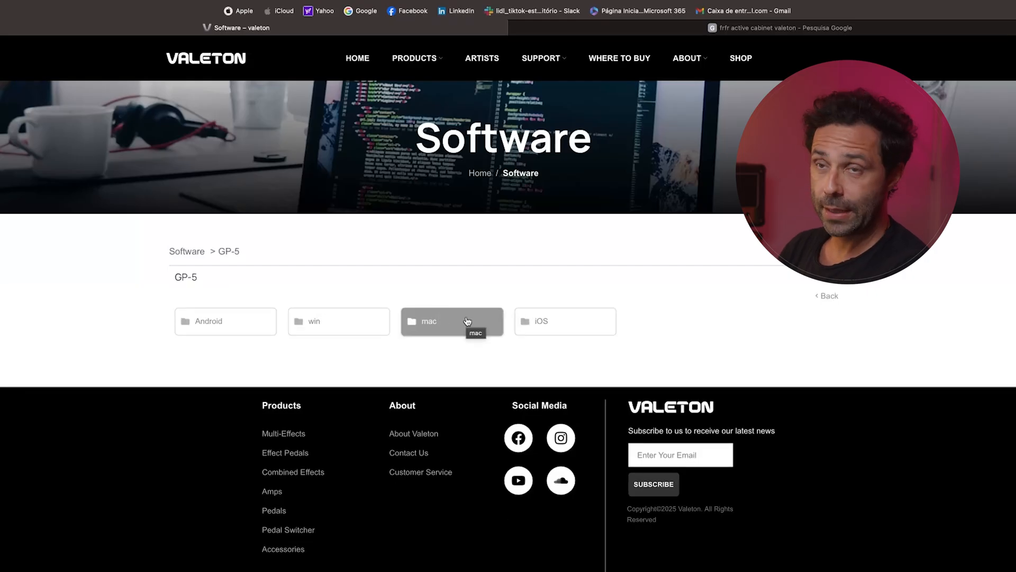
{"action": "left_click", "coordinate": [452, 321]}
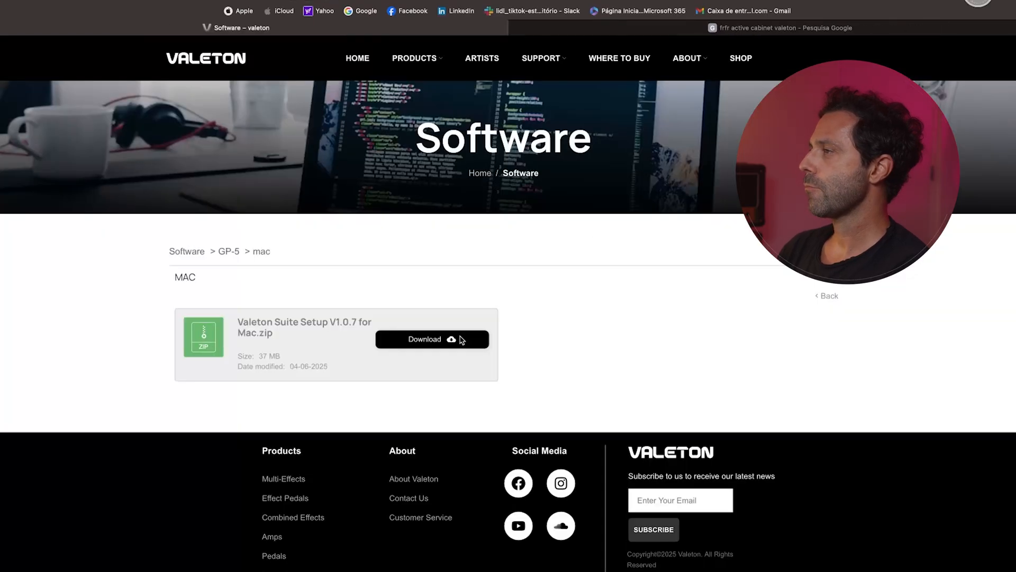
{"action": "left_click", "coordinate": [432, 339]}
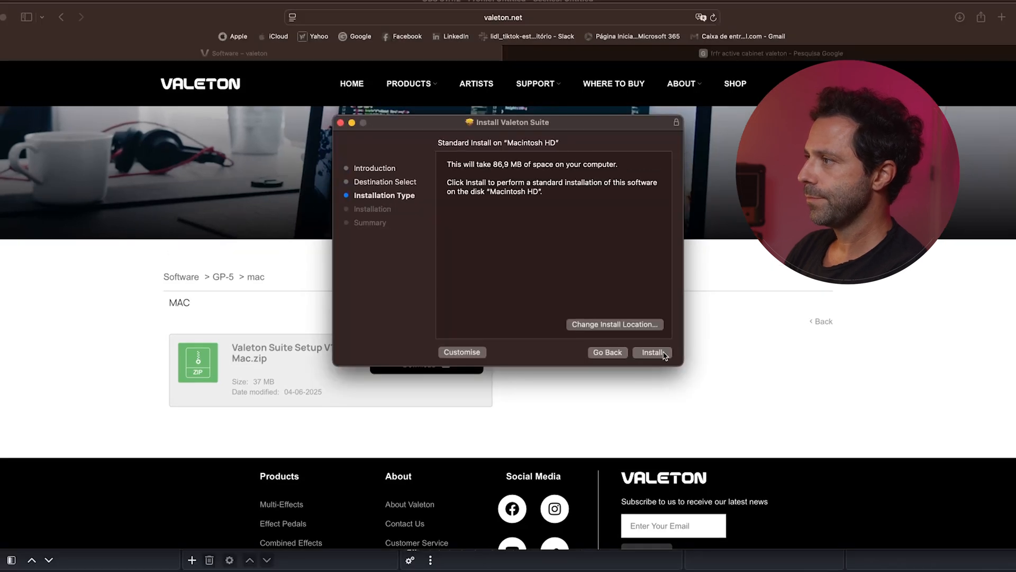
Run the standard install and close the installer once it reports success
{"action": "left_click", "coordinate": [651, 352]}
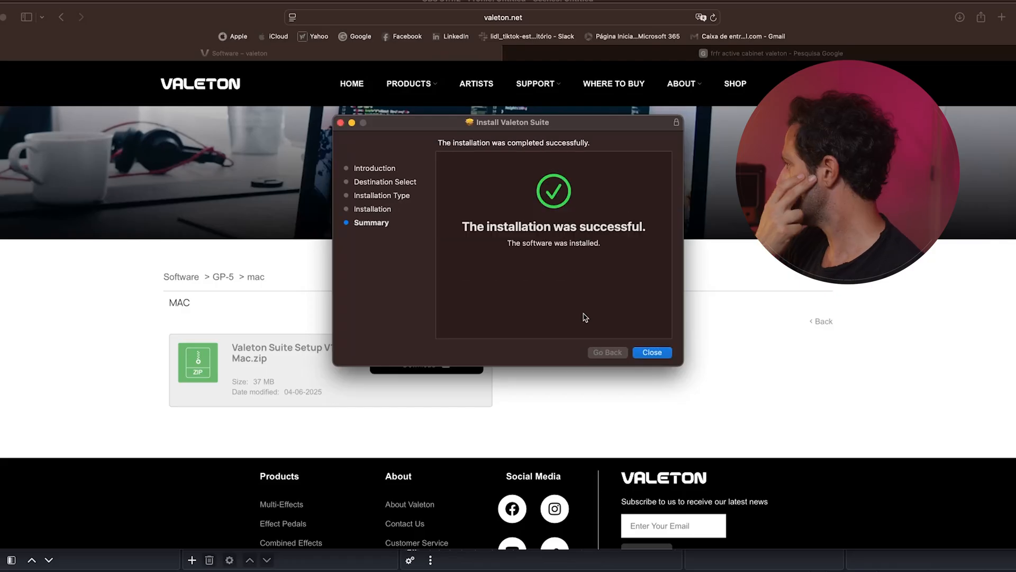
{"action": "left_click", "coordinate": [651, 351]}
{"action": "type", "text": "va"}
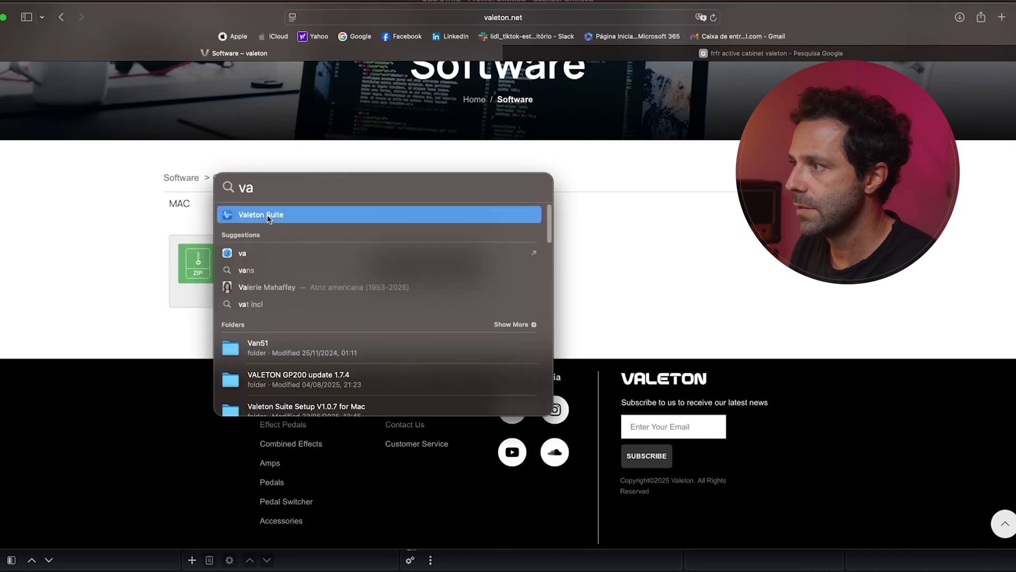
Launch Valeton Suite from Spotlight and connect to the GP-5 BLE device
{"action": "left_click", "coordinate": [260, 215]}
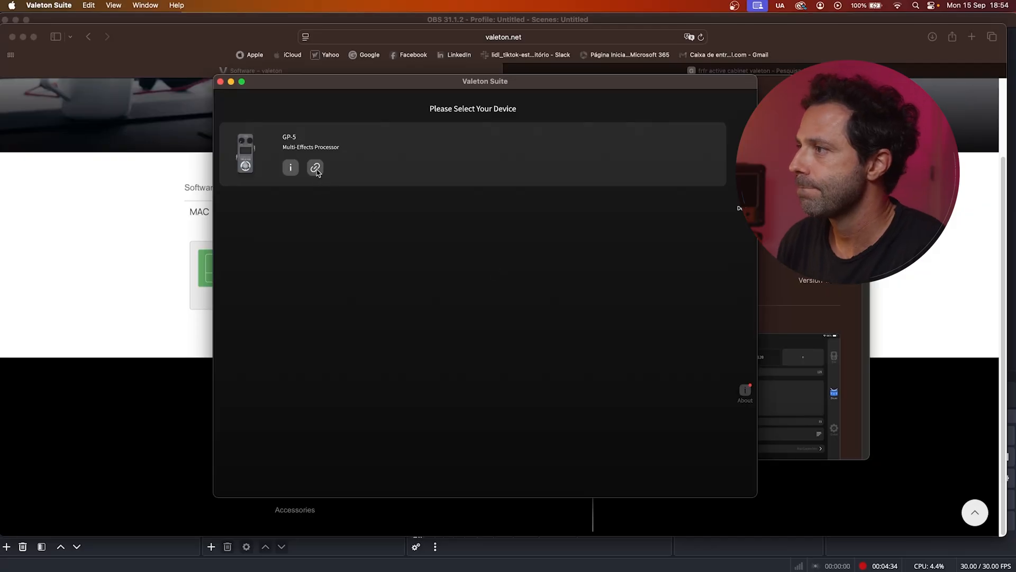
{"action": "left_click", "coordinate": [315, 168]}
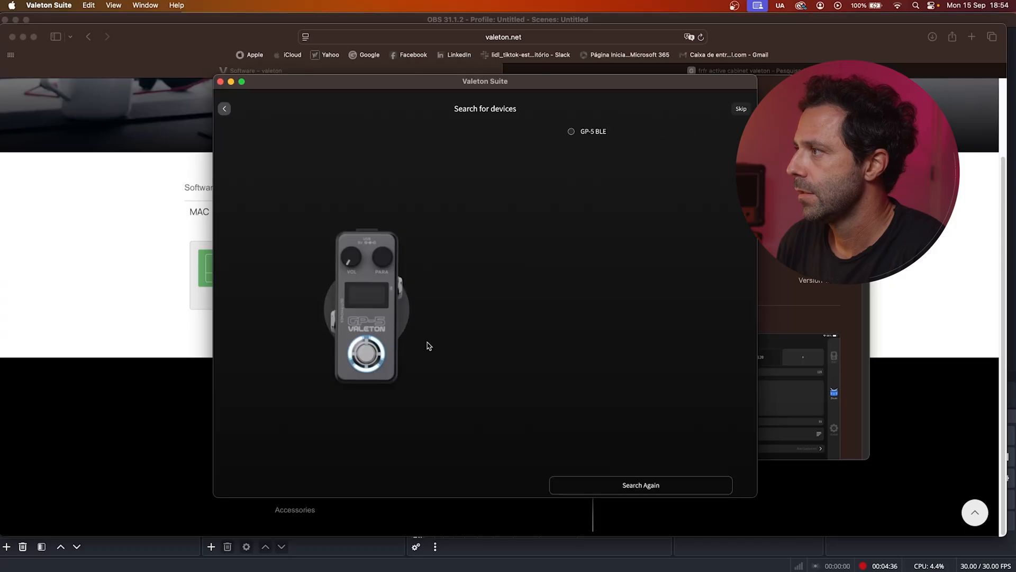
{"action": "mouse_move", "coordinate": [593, 136]}
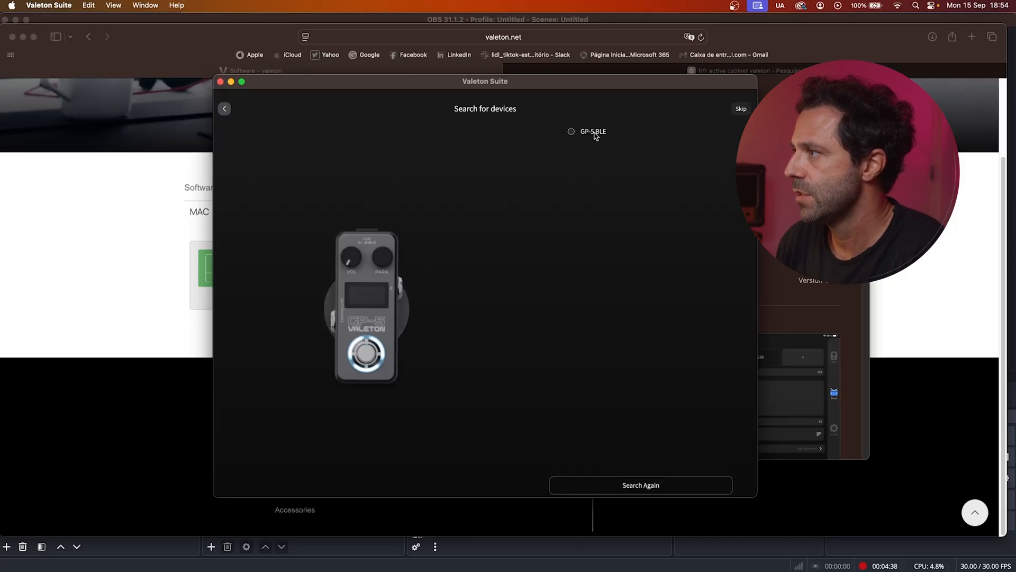
{"action": "left_click", "coordinate": [571, 131]}
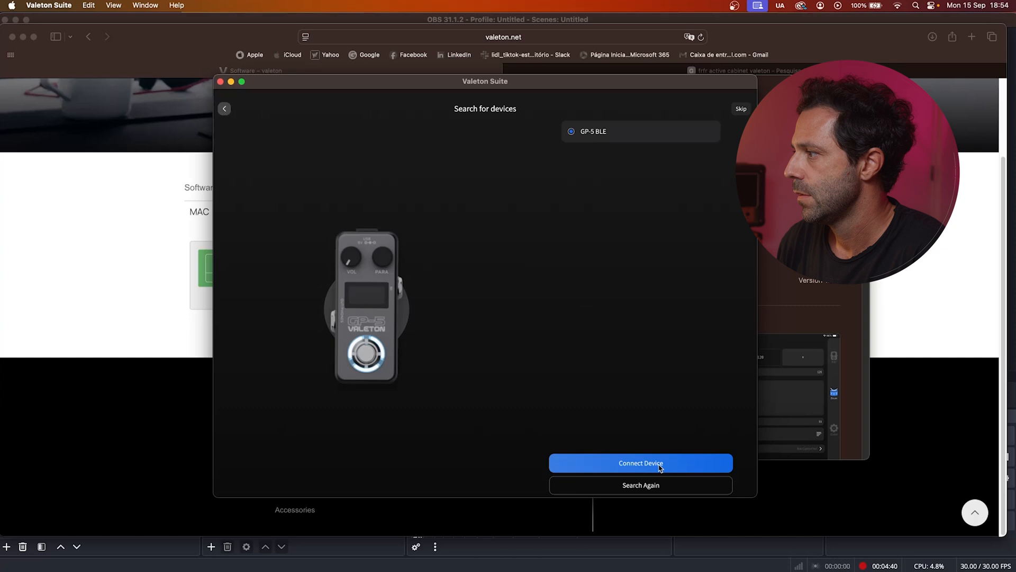
{"action": "left_click", "coordinate": [640, 463]}
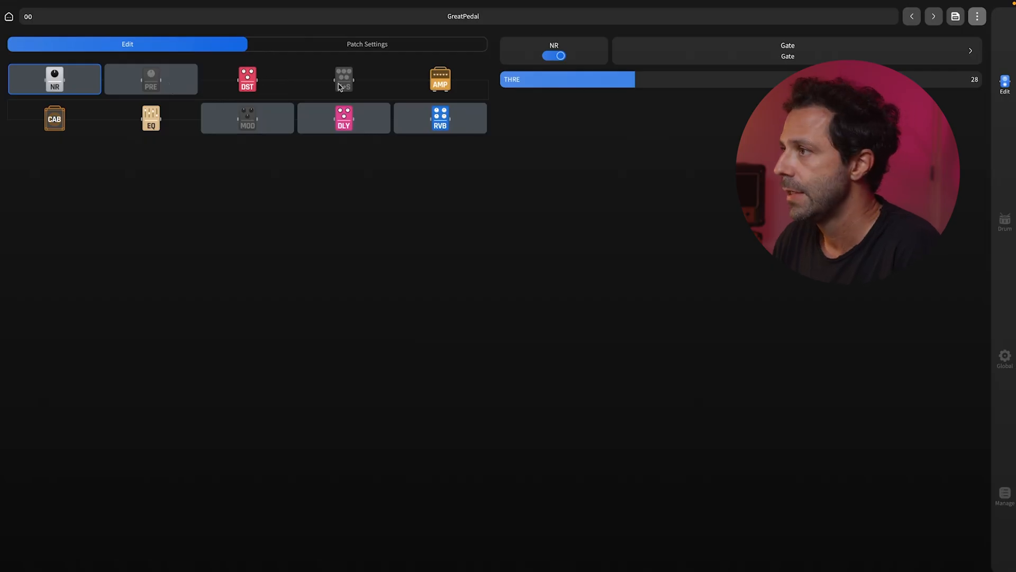
{"action": "mouse_move", "coordinate": [354, 97]}
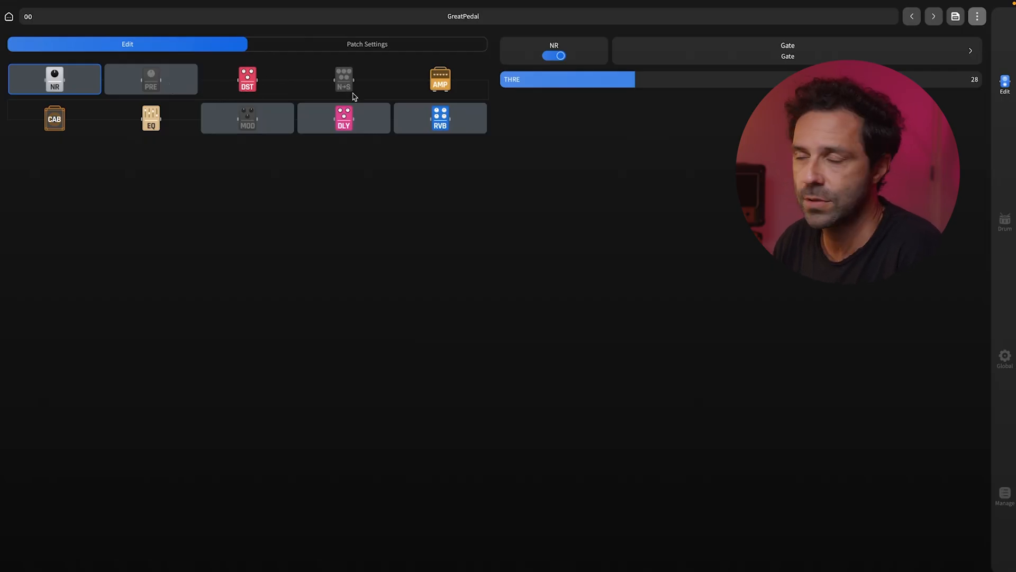
{"action": "mouse_move", "coordinate": [343, 82]}
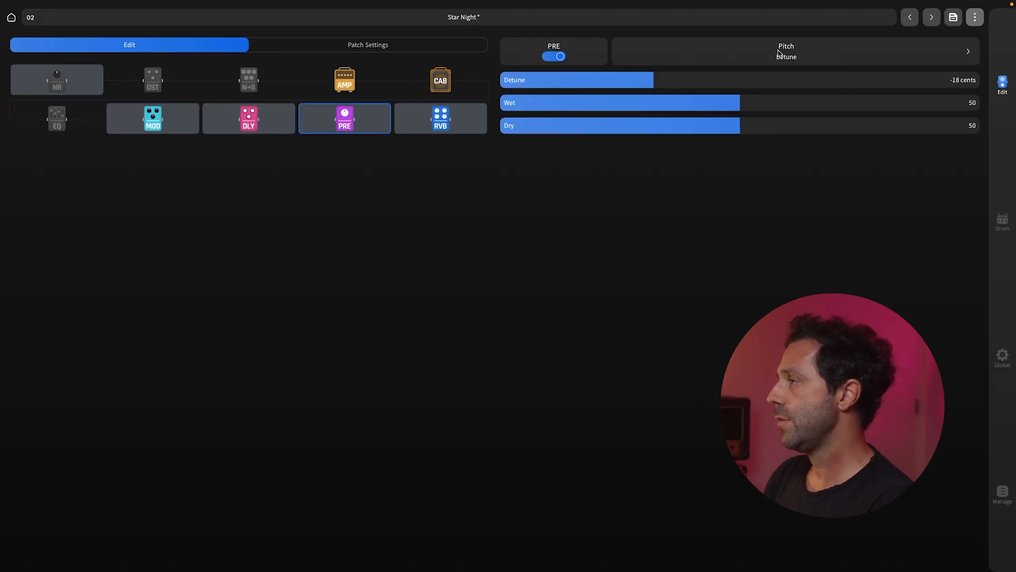
Set the PRE block to OCTA with Low 27, High 51, Dry 86, toggling the block off and on
{"action": "left_click", "coordinate": [786, 51]}
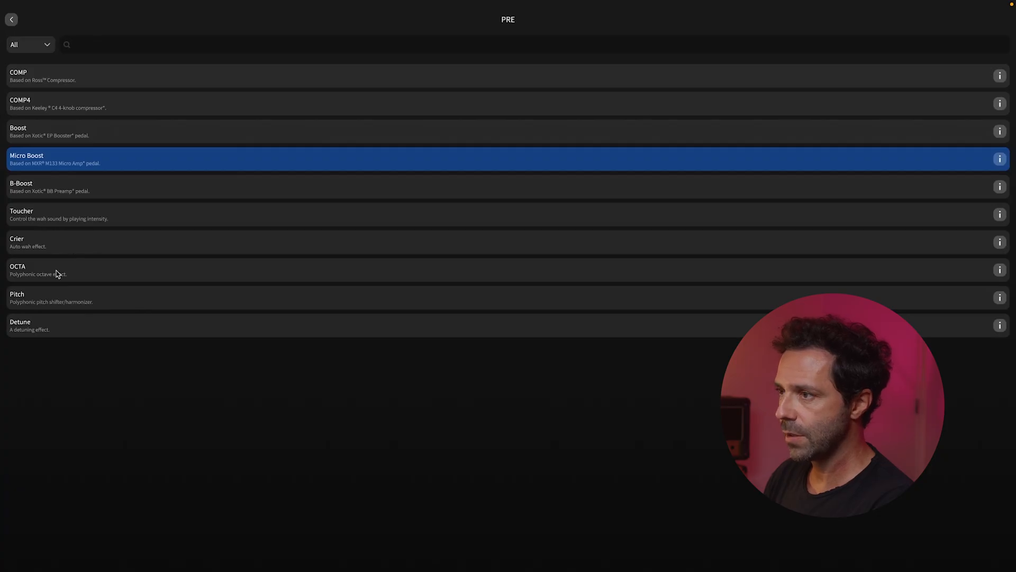
{"action": "left_click", "coordinate": [11, 19]}
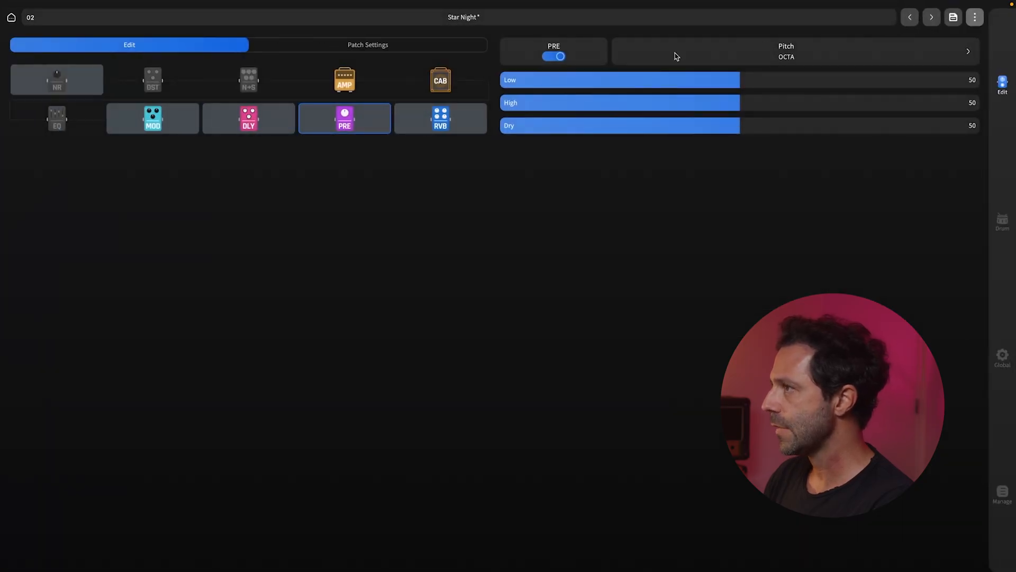
{"action": "left_click_drag", "start_coordinate": [739, 79], "coordinate": [558, 80]}
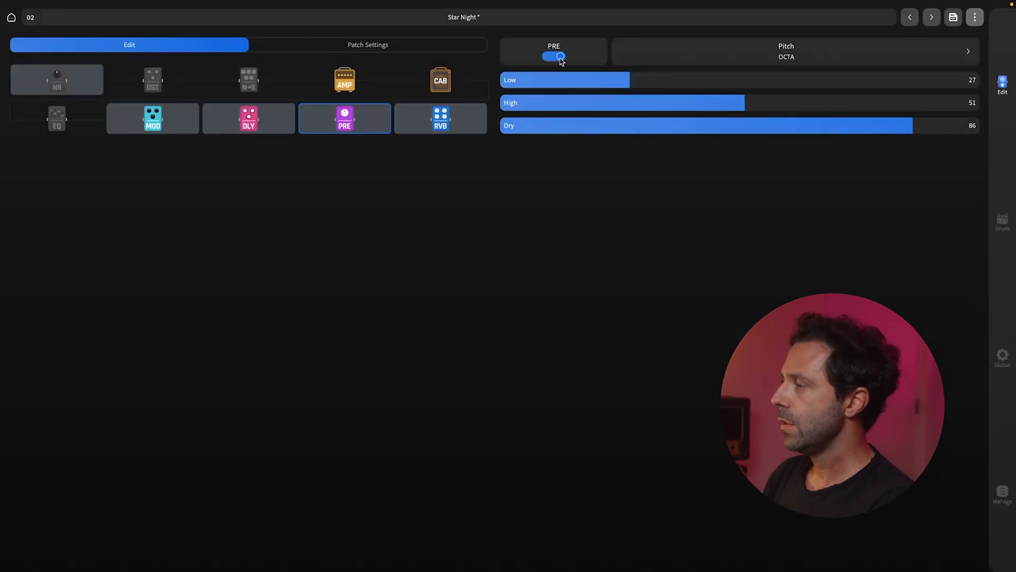
{"action": "left_click", "coordinate": [552, 56]}
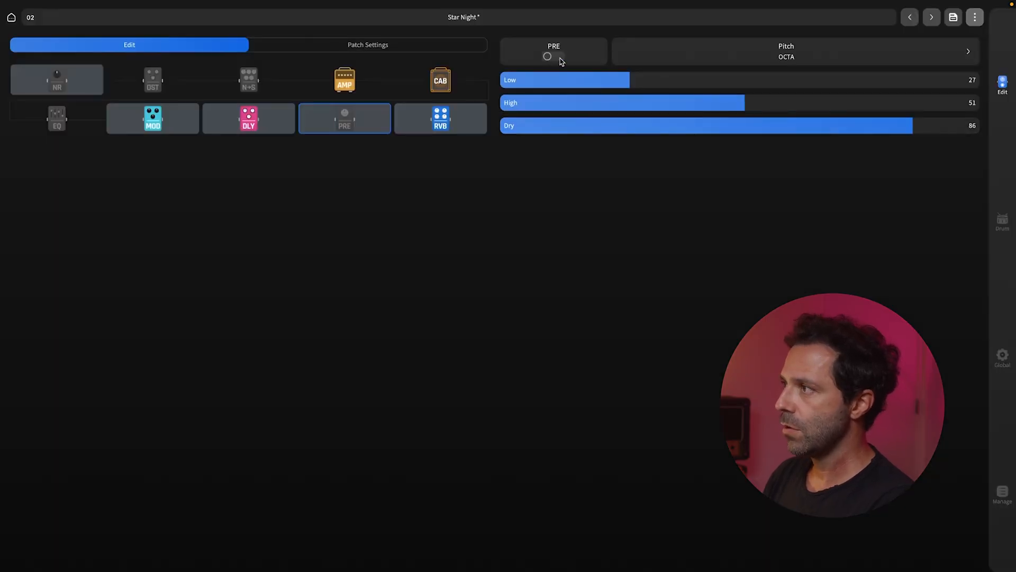
{"action": "left_click", "coordinate": [553, 56]}
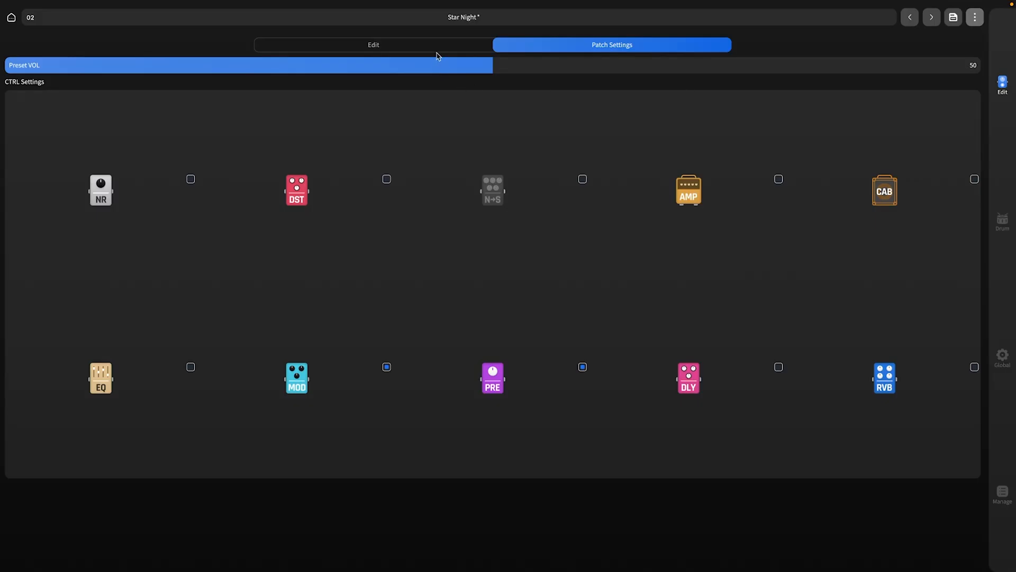
Back in the signal chain, browse the distortion models and read the Green OD description
{"action": "left_click", "coordinate": [373, 45]}
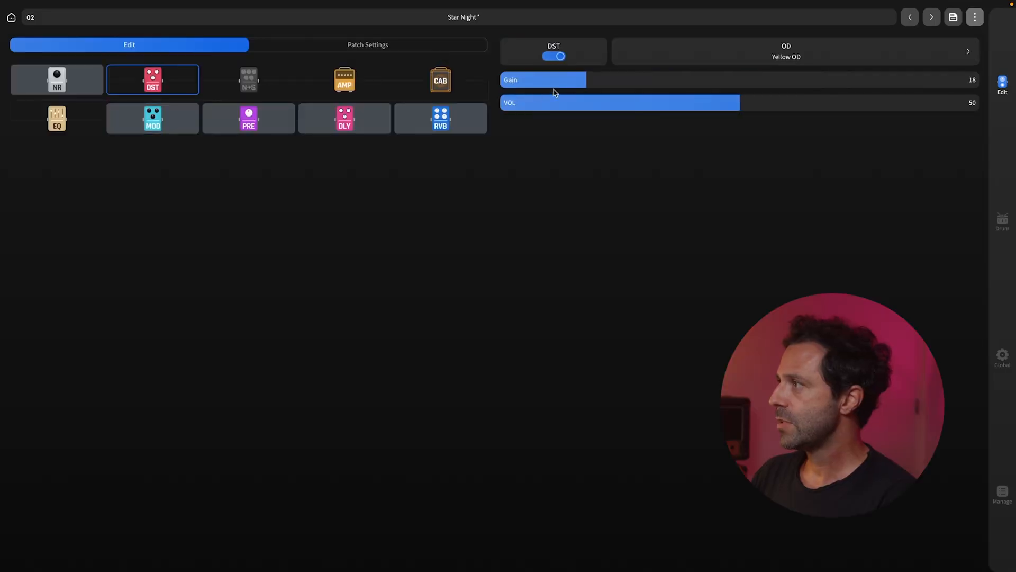
{"action": "left_click", "coordinate": [786, 51]}
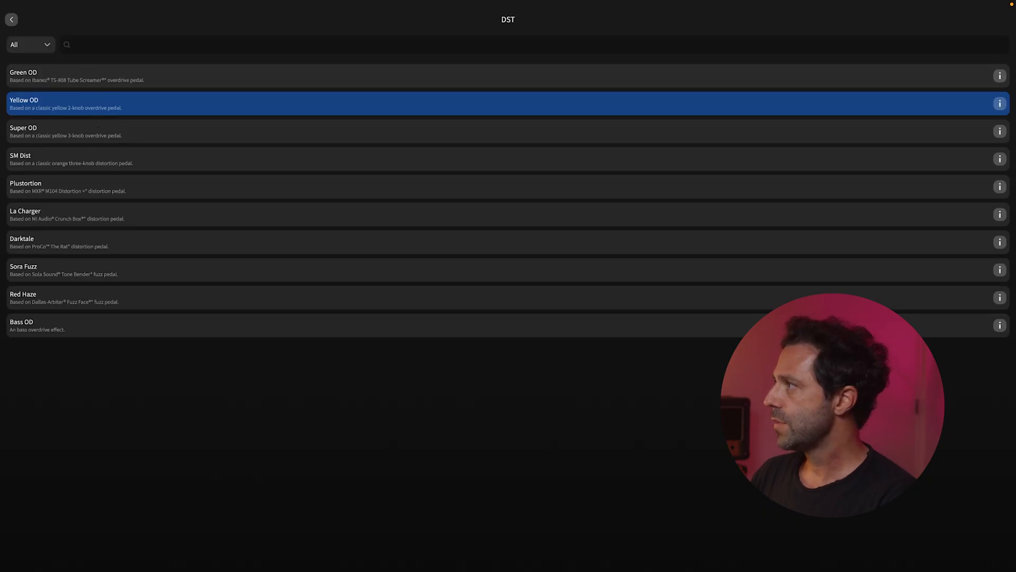
{"action": "left_click", "coordinate": [1000, 77]}
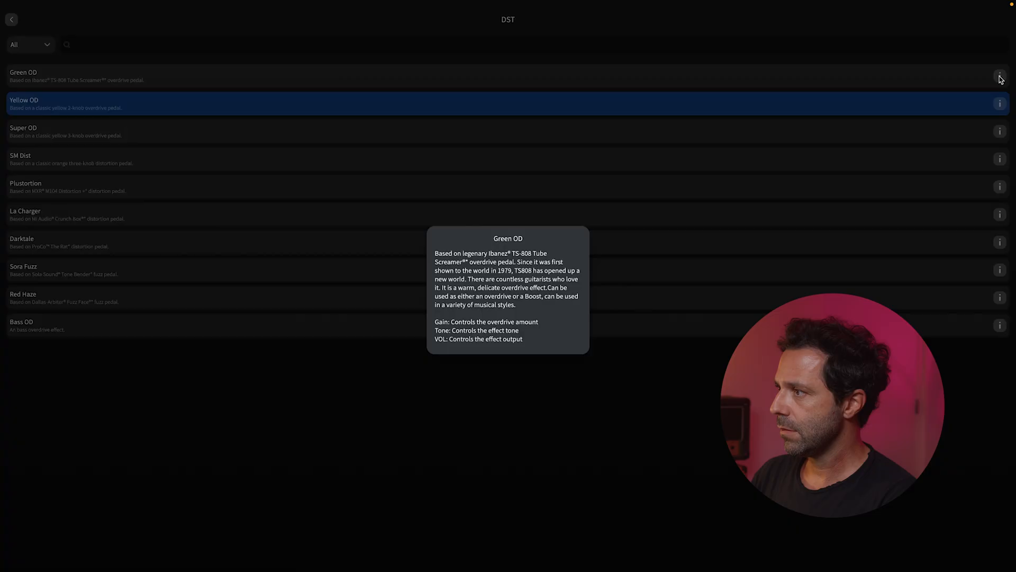
{"action": "mouse_move", "coordinate": [455, 270]}
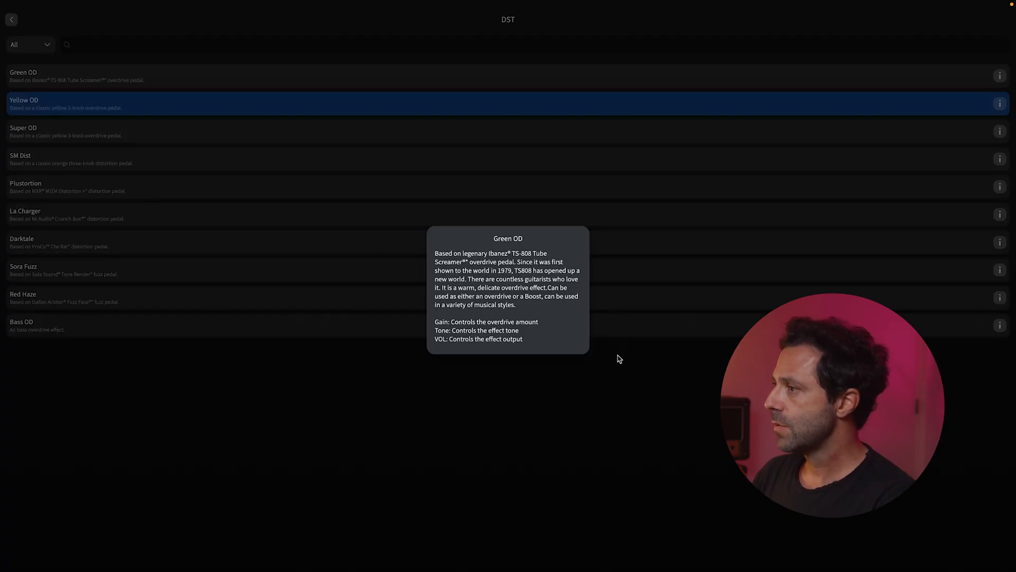
{"action": "left_click", "coordinate": [11, 19]}
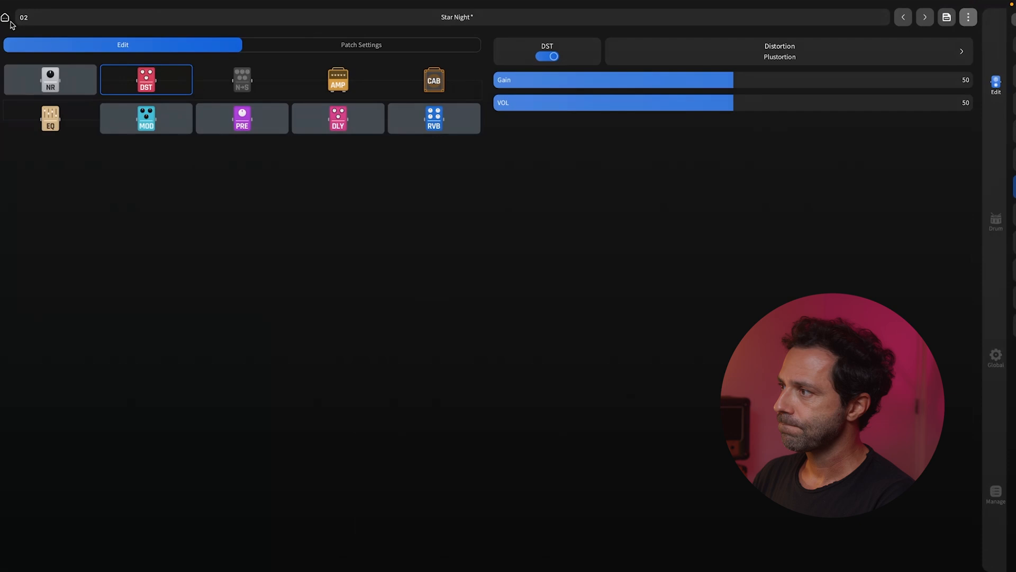
Adjust the Plustortion gain up to 64 then down to 47, and select the NR gate block
{"action": "left_click_drag", "start_coordinate": [733, 80], "coordinate": [804, 80]}
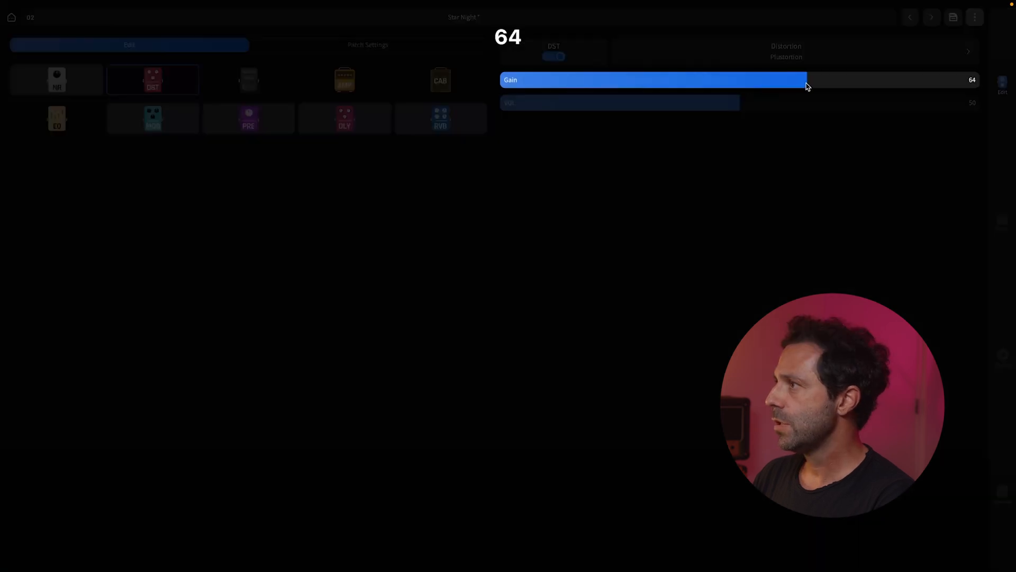
{"action": "left_click_drag", "start_coordinate": [803, 80], "coordinate": [724, 80]}
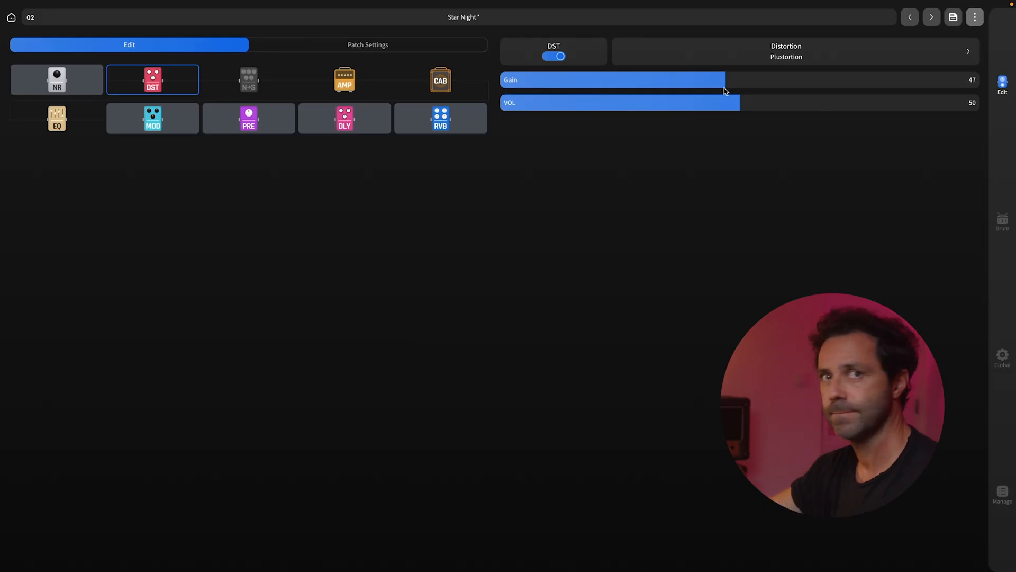
{"action": "left_click", "coordinate": [57, 80]}
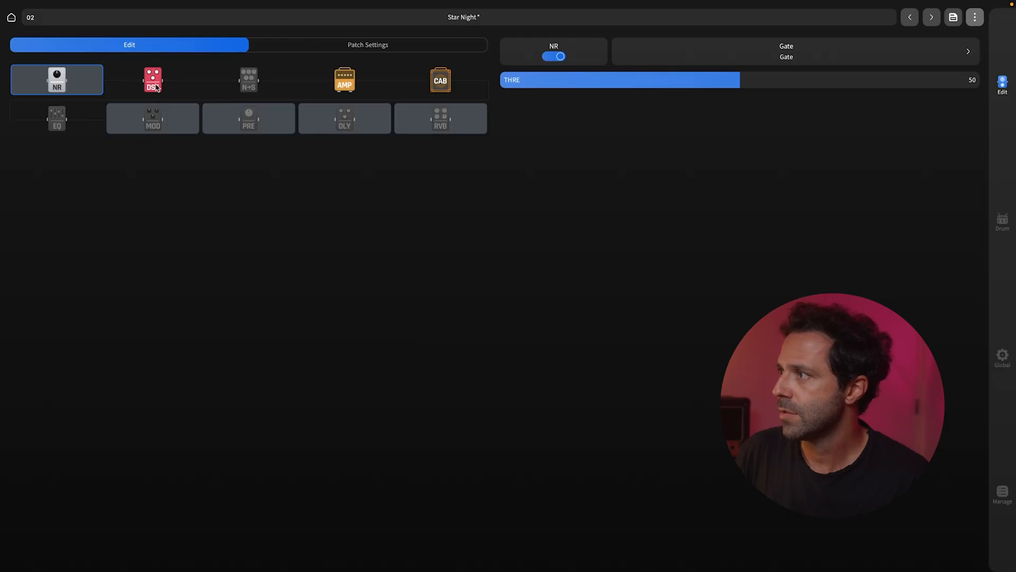
Set the overdrive Gain to 0 and Tone to 71, then select the next block in the chain
{"action": "left_click", "coordinate": [152, 79]}
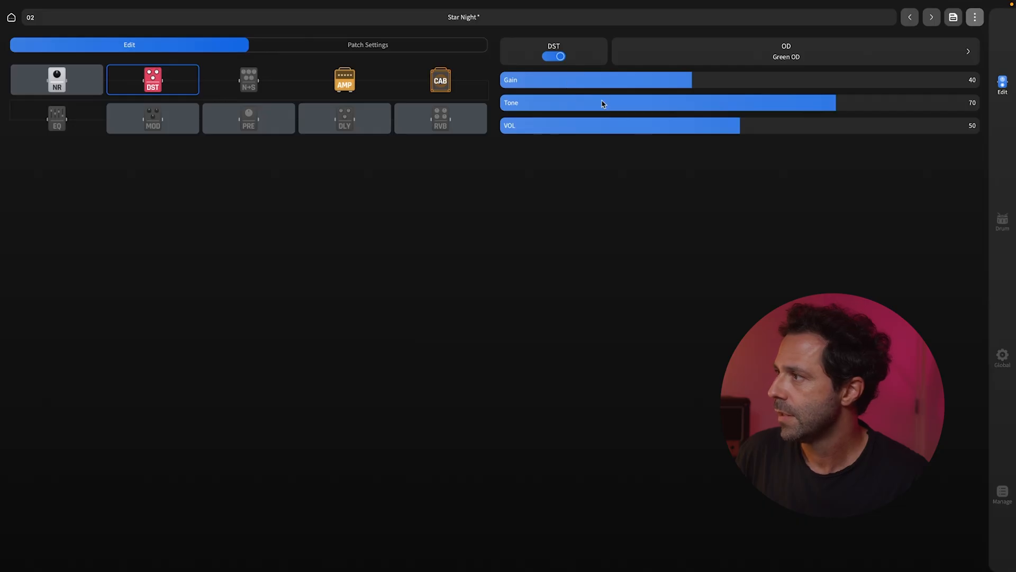
{"action": "mouse_move", "coordinate": [692, 81]}
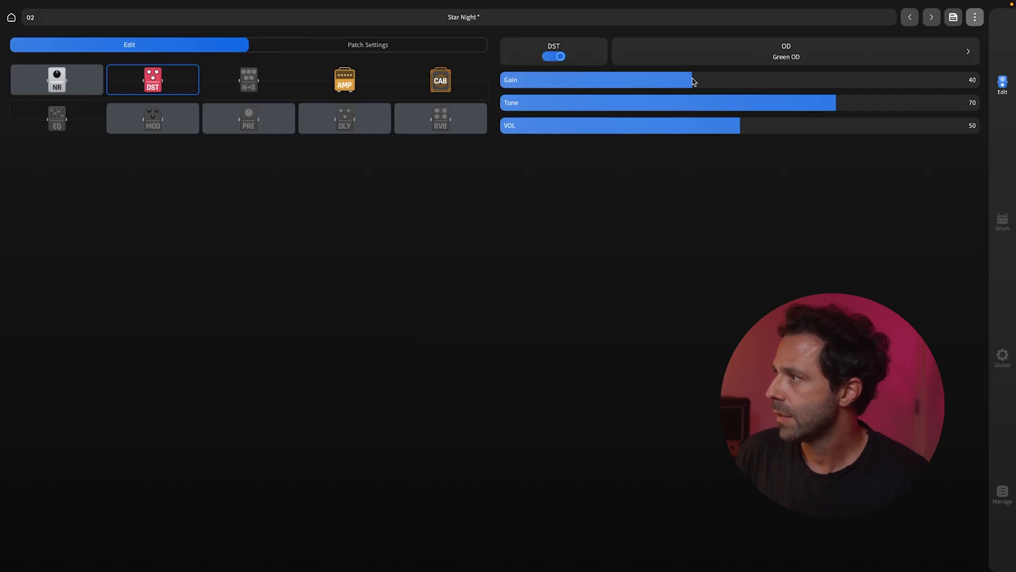
{"action": "left_click_drag", "start_coordinate": [693, 80], "coordinate": [501, 80]}
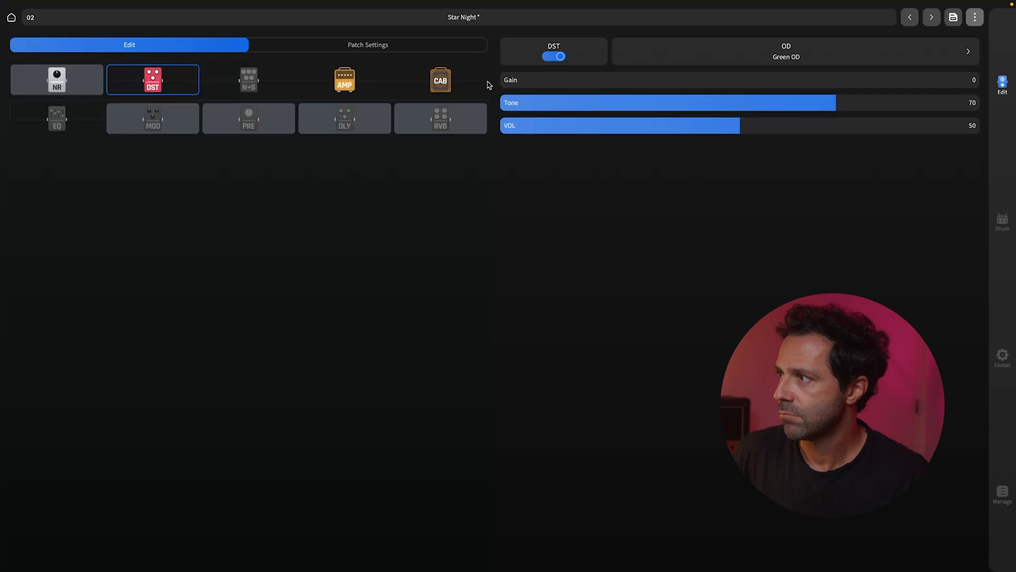
{"action": "left_click_drag", "start_coordinate": [833, 103], "coordinate": [842, 103]}
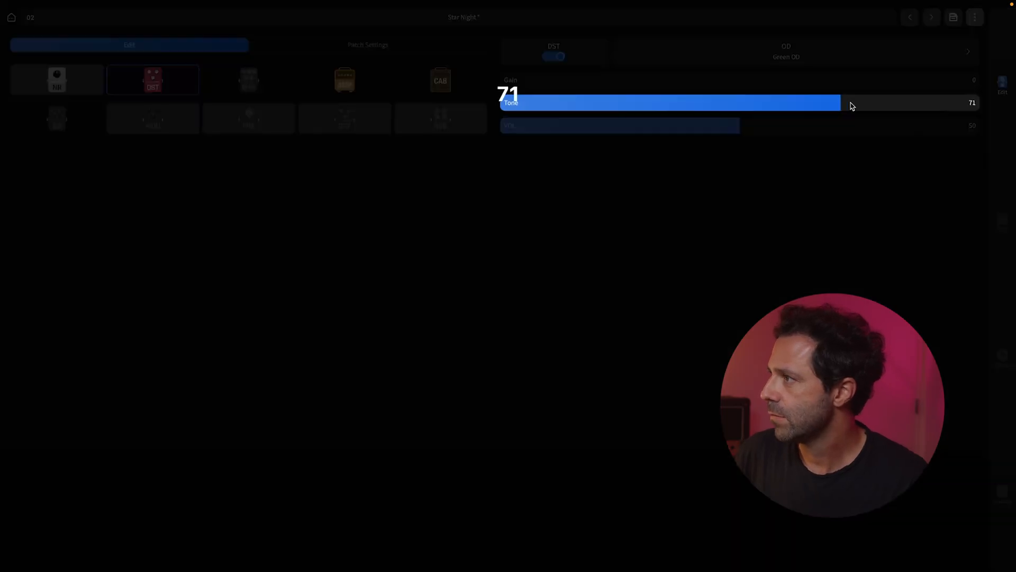
{"action": "left_click", "coordinate": [344, 79]}
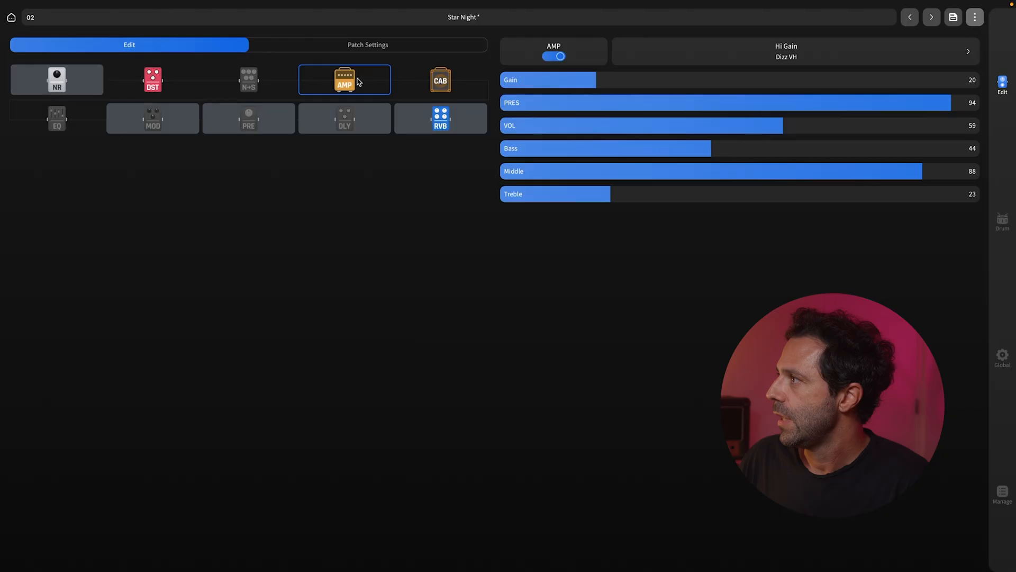
Browse the AMP model list and choose the Mess DualV amp
{"action": "left_click", "coordinate": [786, 51]}
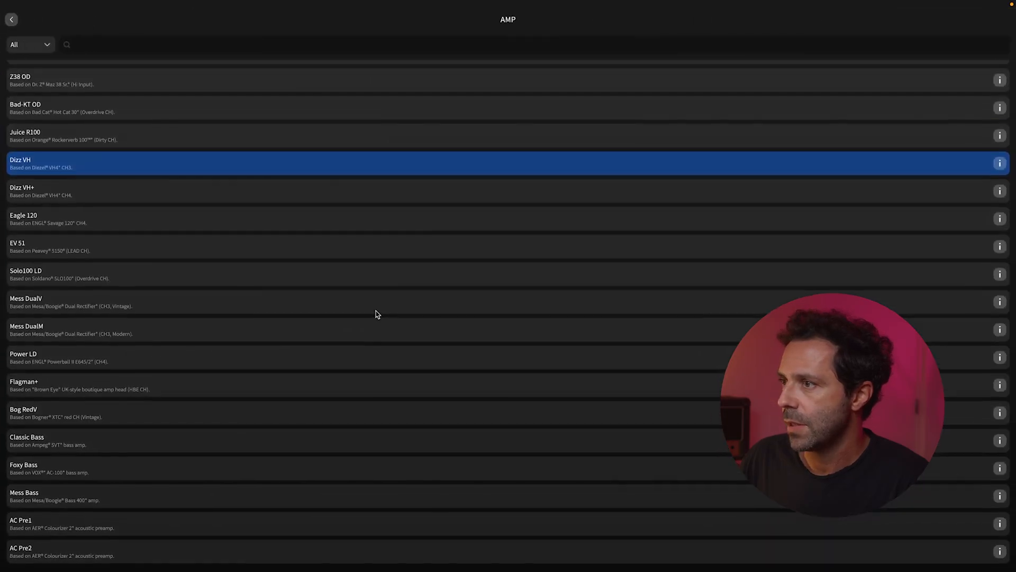
{"action": "scroll", "scroll_direction": "up", "scroll_amount": 3}
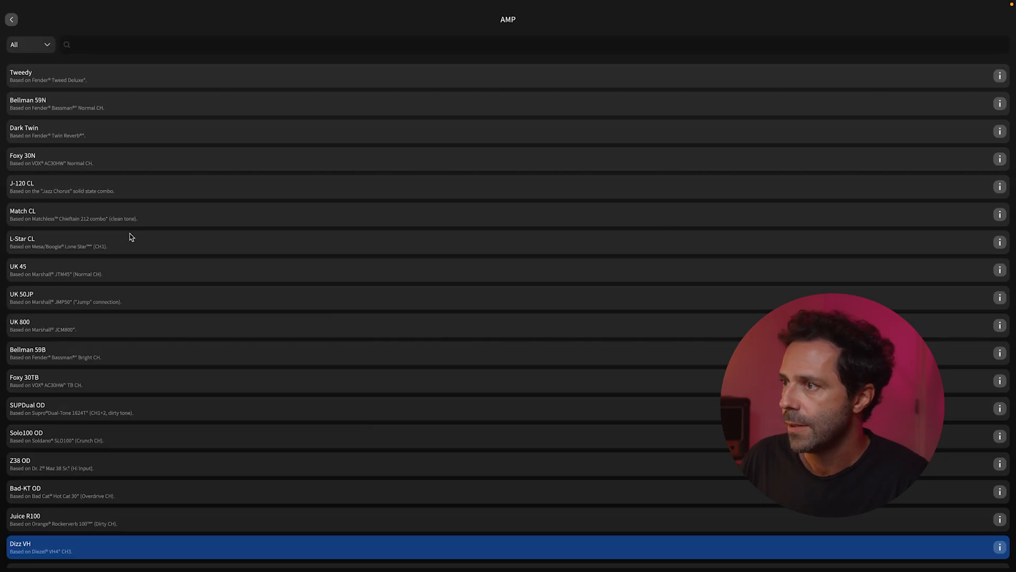
{"action": "mouse_move", "coordinate": [947, 193]}
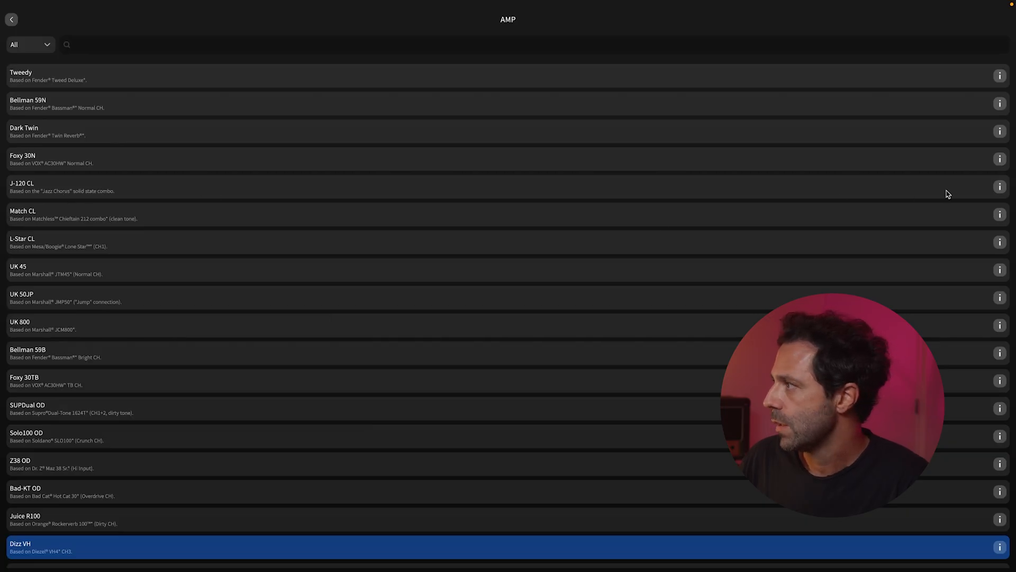
{"action": "left_click", "coordinate": [999, 188]}
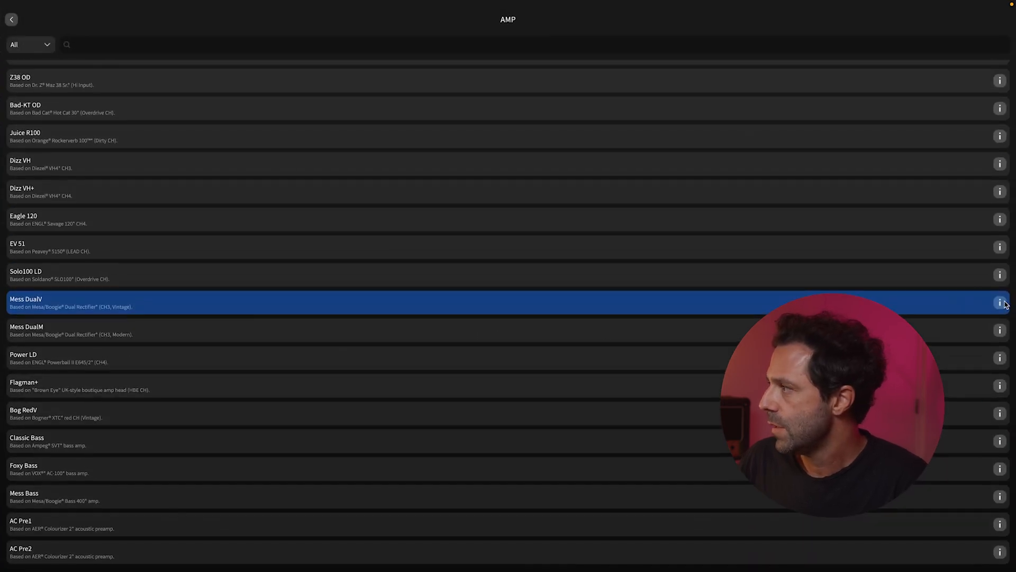
{"action": "left_click", "coordinate": [1000, 302]}
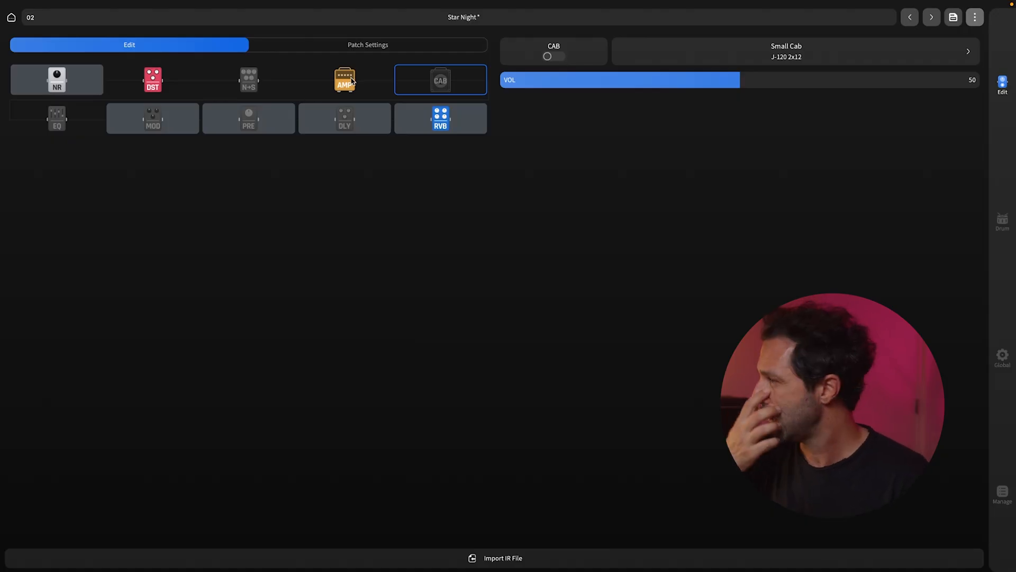
Switch the cabinet on, save the preset as Star Night in slot 02, and browse the CAB model list
{"action": "left_click", "coordinate": [554, 56]}
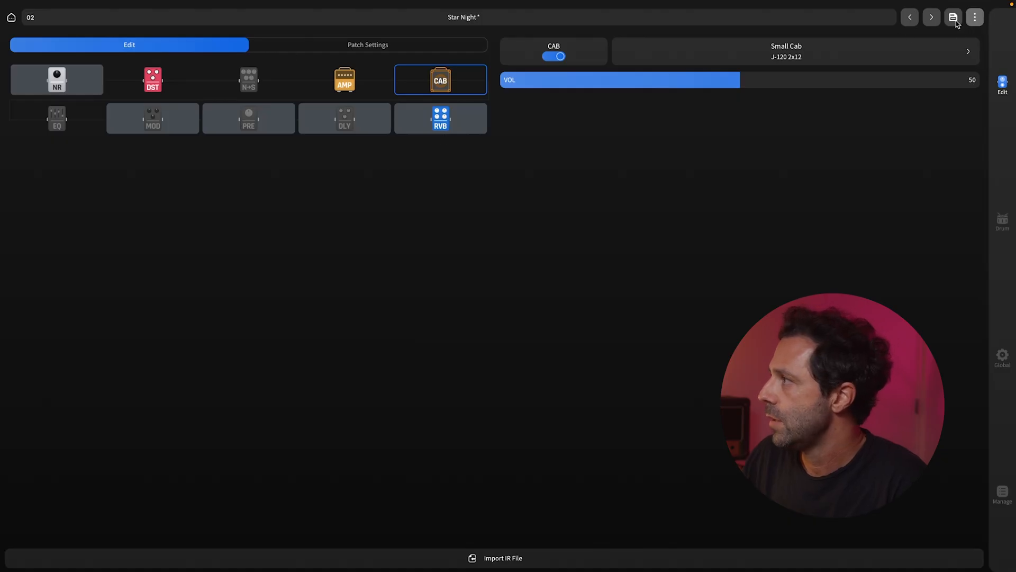
{"action": "left_click", "coordinate": [953, 17]}
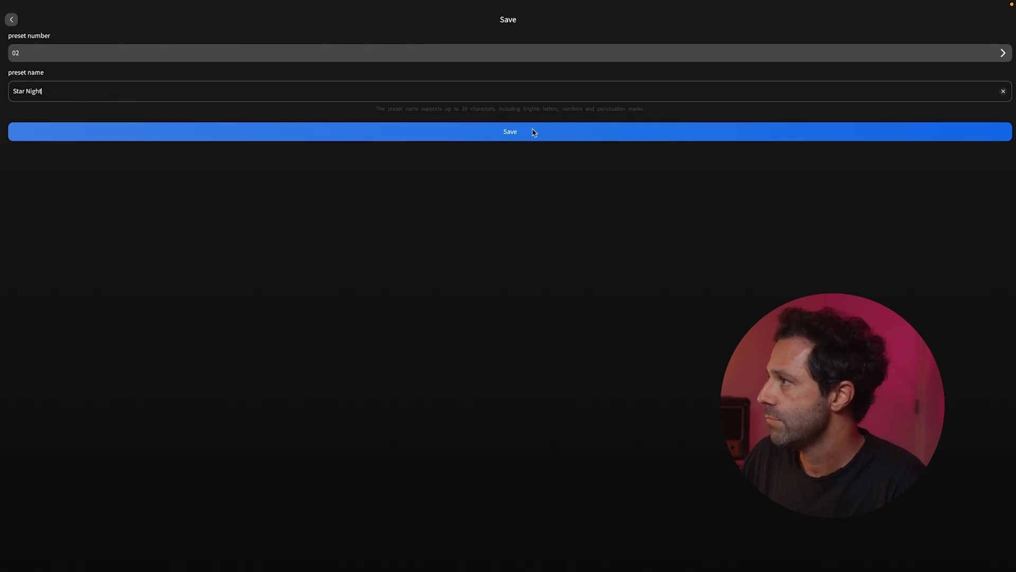
{"action": "left_click", "coordinate": [509, 132]}
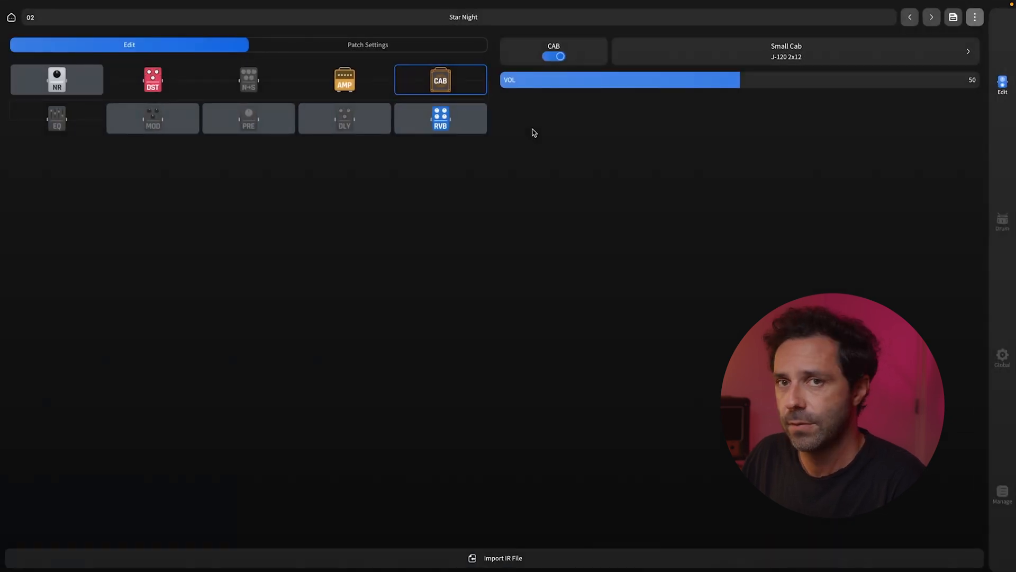
{"action": "left_click", "coordinate": [786, 51]}
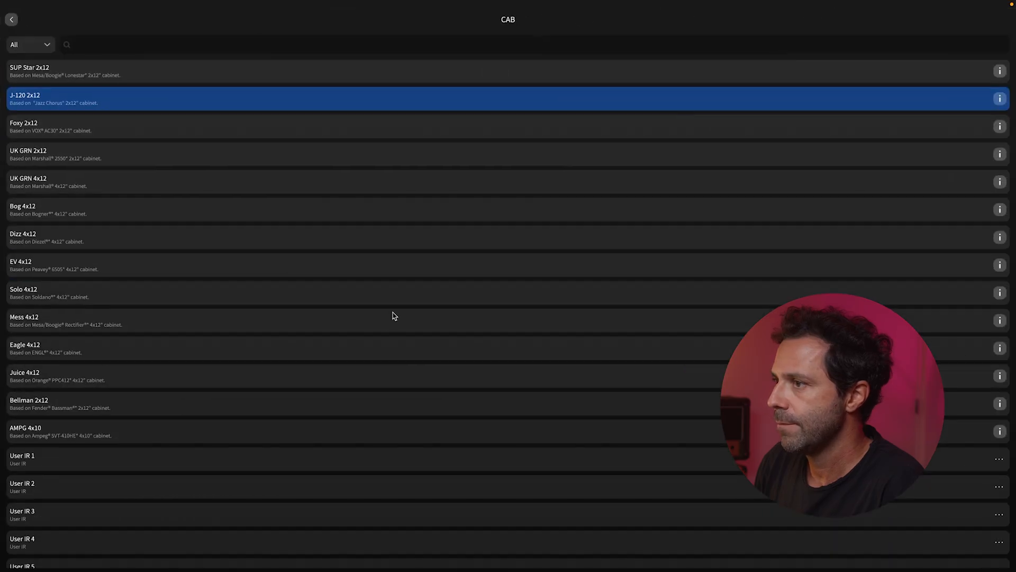
{"action": "scroll", "scroll_direction": "down", "scroll_amount": 3}
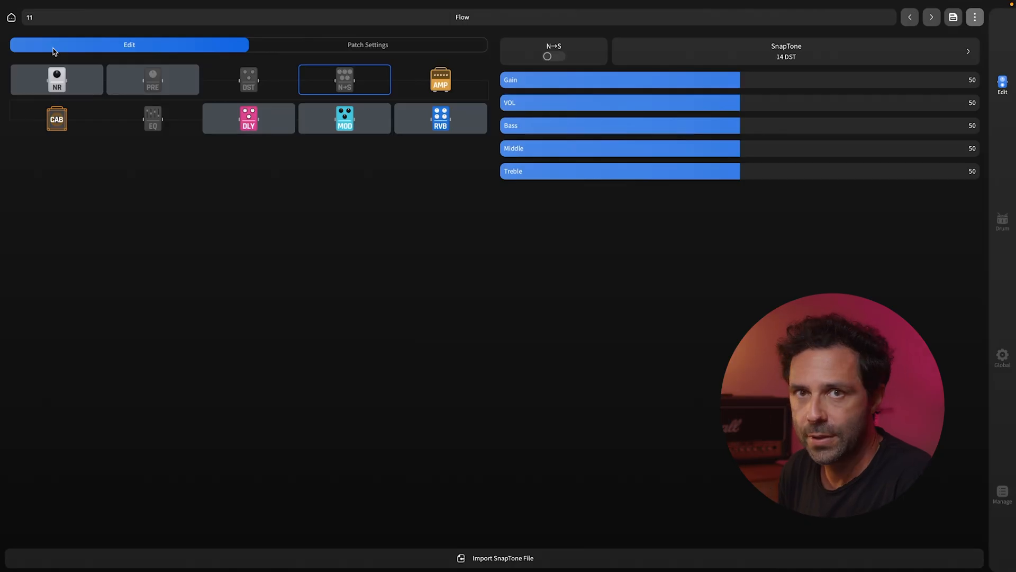
Open the Manage page and scroll the Patch (00-99) list down to the 70s–90s slots
{"action": "left_click", "coordinate": [1003, 496]}
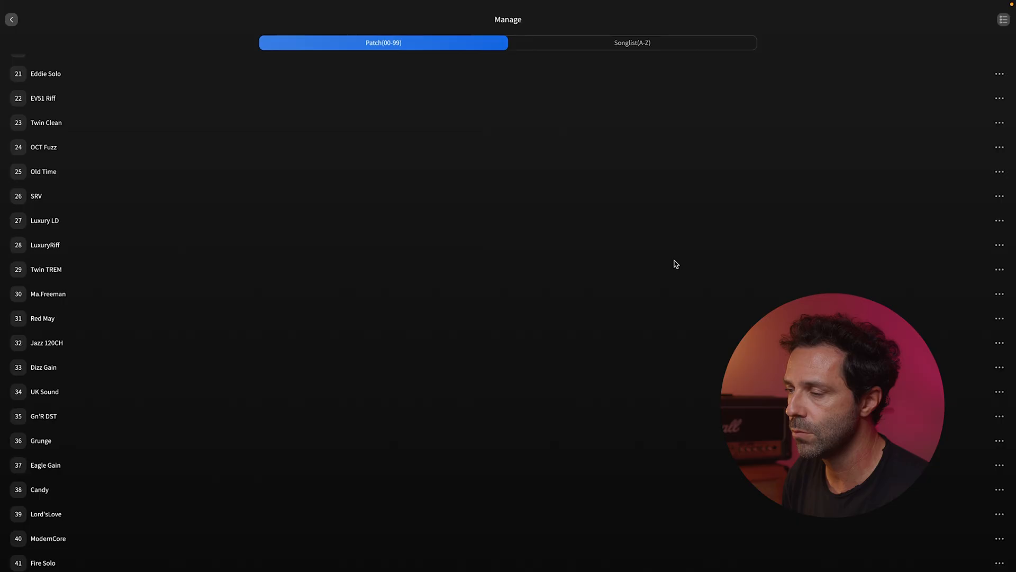
{"action": "scroll", "scroll_direction": "down", "scroll_amount": 3}
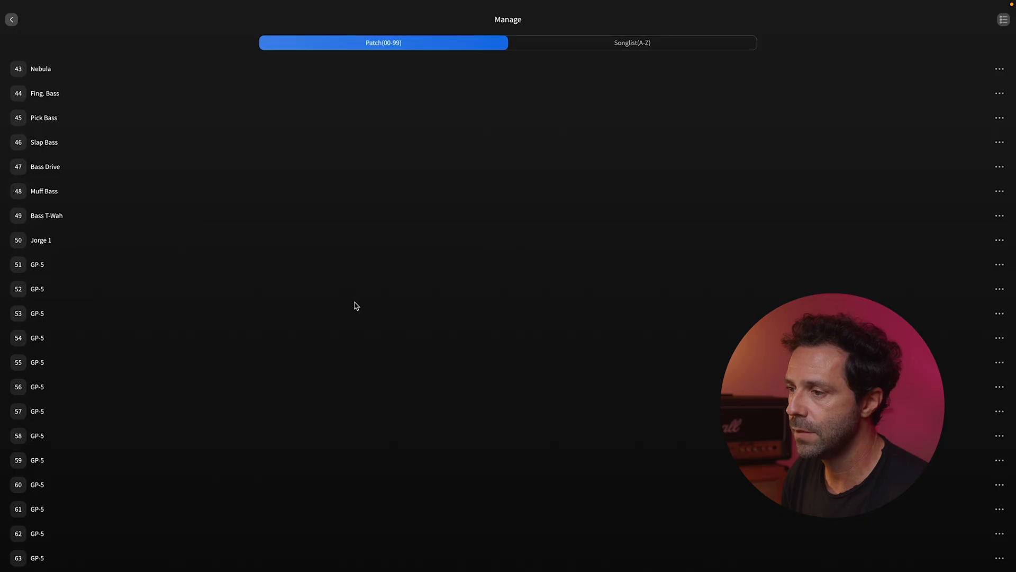
{"action": "scroll", "scroll_direction": "down", "scroll_amount": 3}
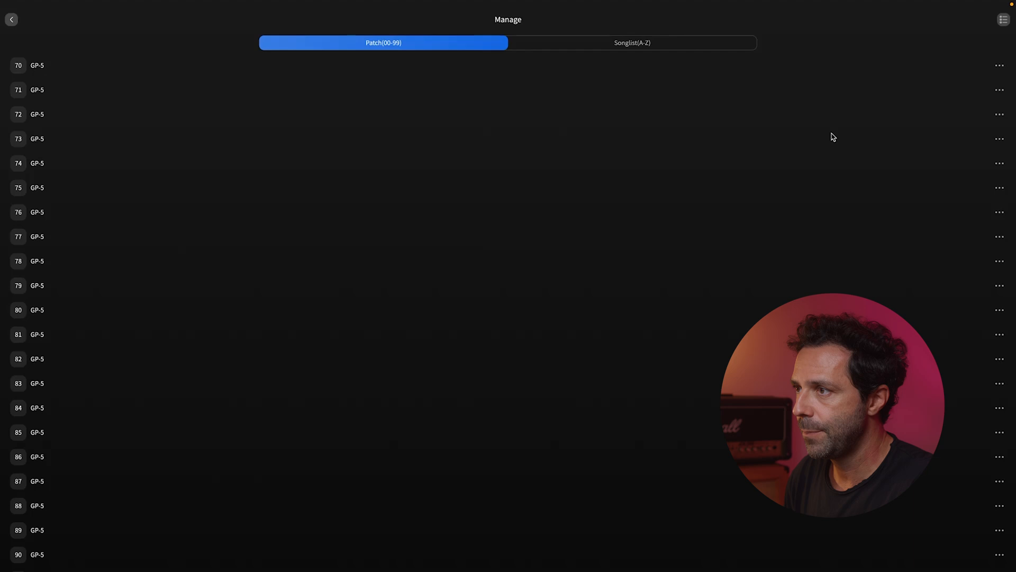
{"action": "mouse_move", "coordinate": [626, 229]}
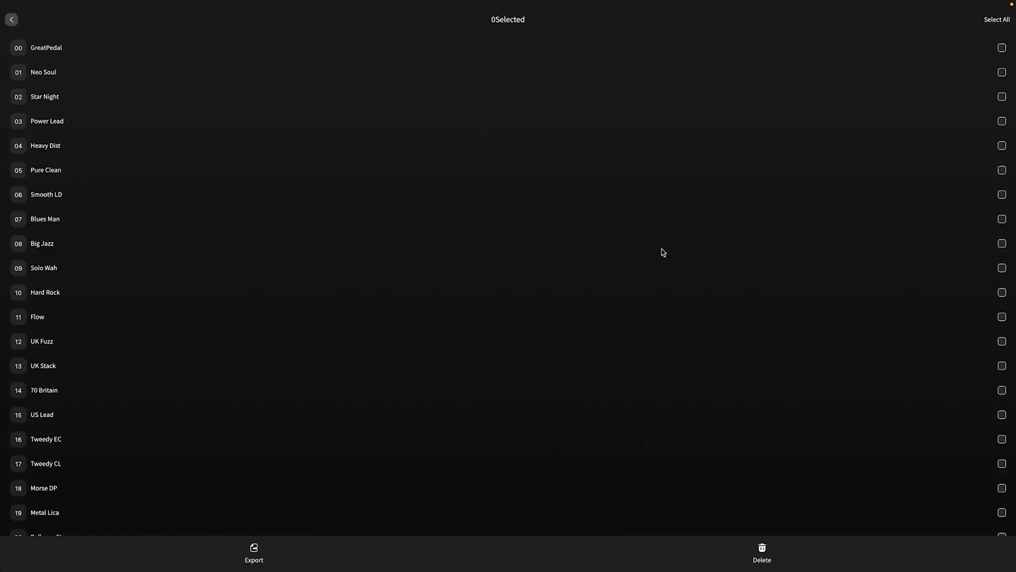
{"action": "mouse_move", "coordinate": [1009, 265]}
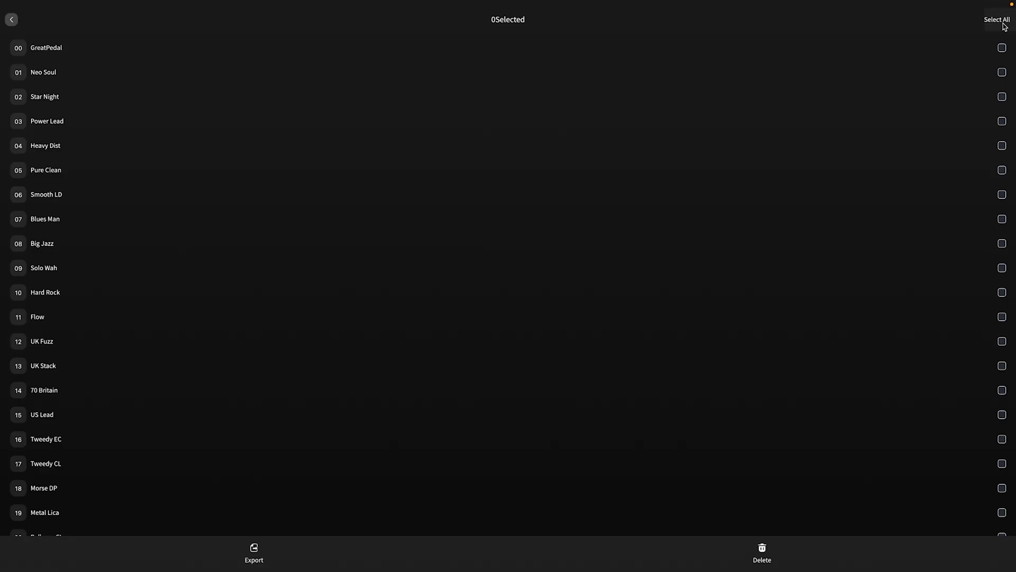
Select all 100 presets and export them
{"action": "left_click", "coordinate": [993, 19]}
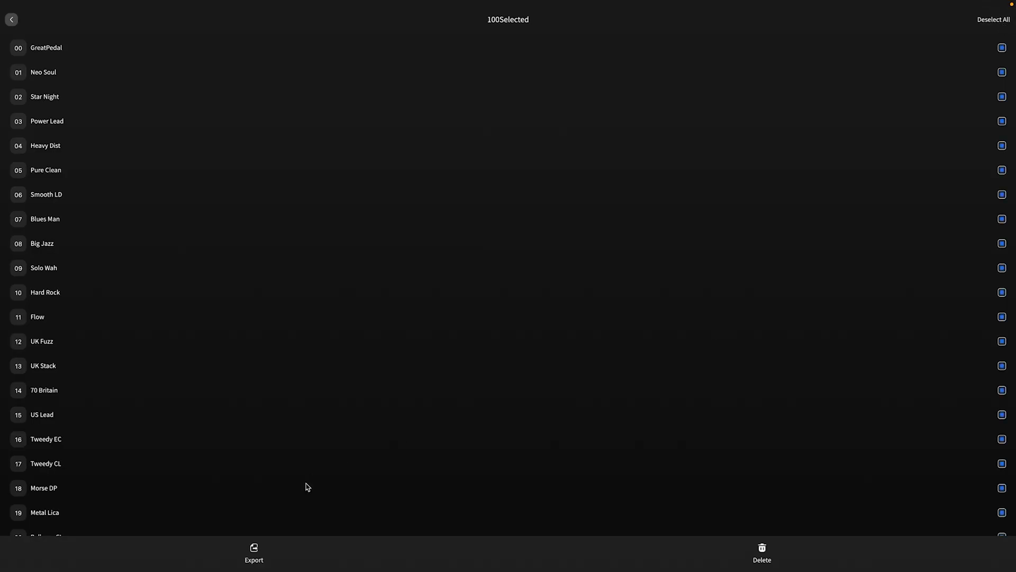
{"action": "mouse_move", "coordinate": [264, 544]}
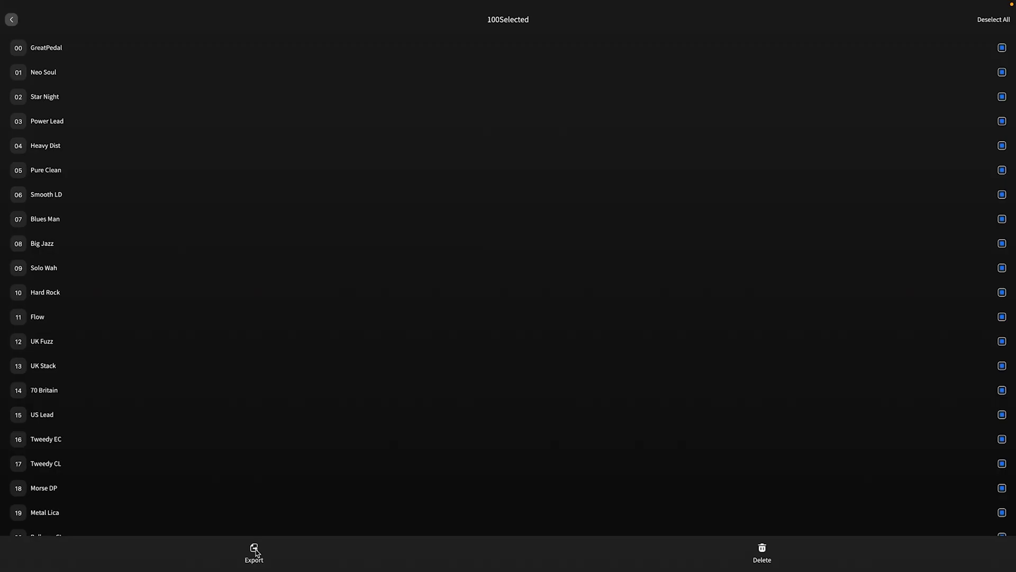
{"action": "left_click", "coordinate": [253, 554]}
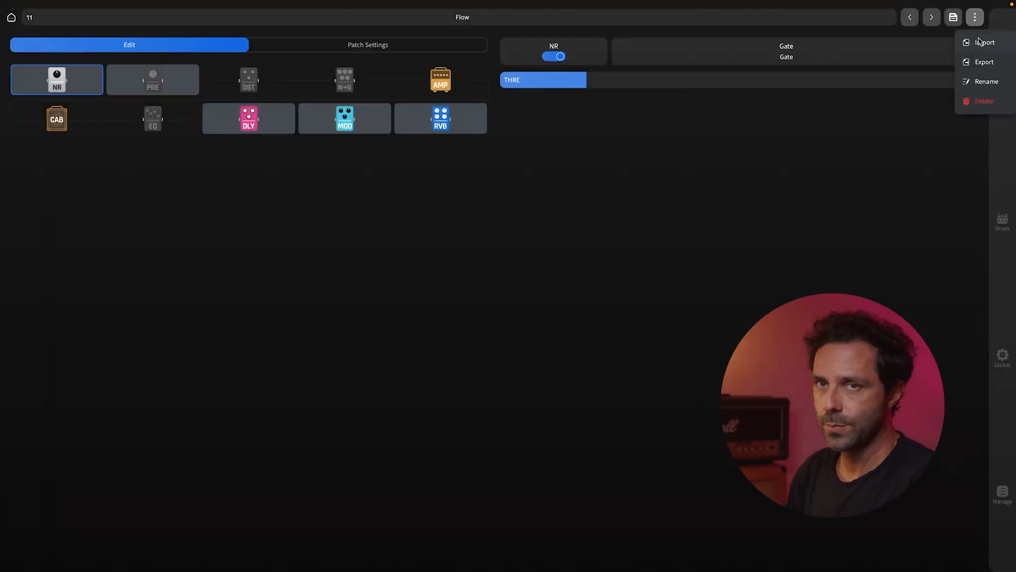
Leave the Flow preset editor and show the Patch management list of stored presets
{"action": "left_click", "coordinate": [985, 43]}
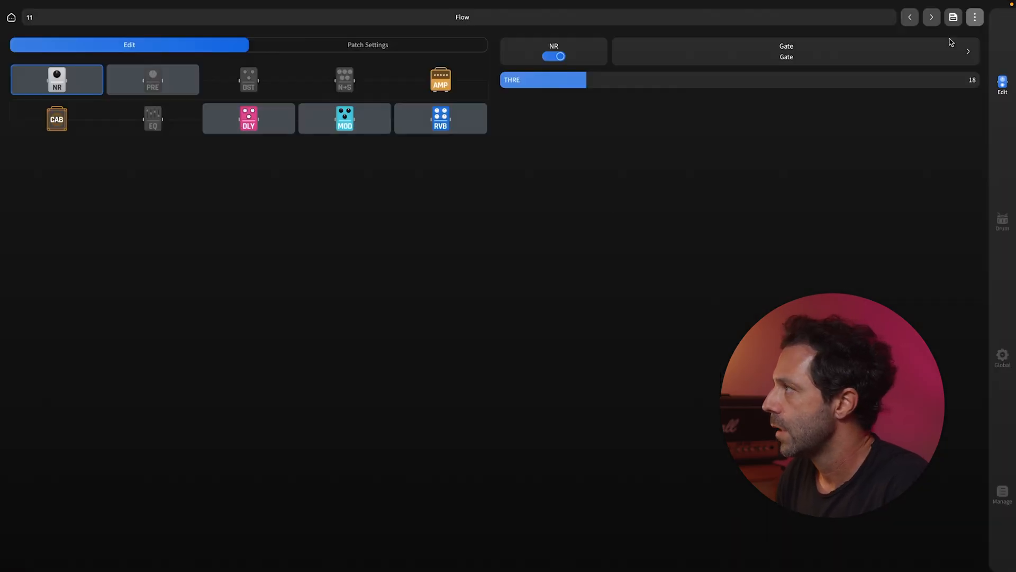
{"action": "left_click", "coordinate": [1003, 496]}
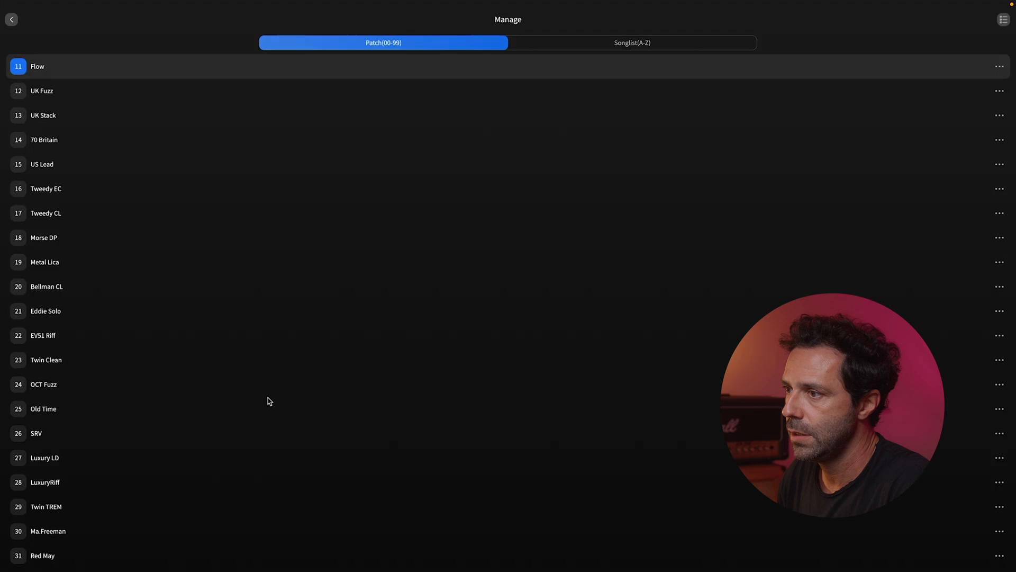
{"action": "scroll", "scroll_direction": "down", "scroll_amount": 3}
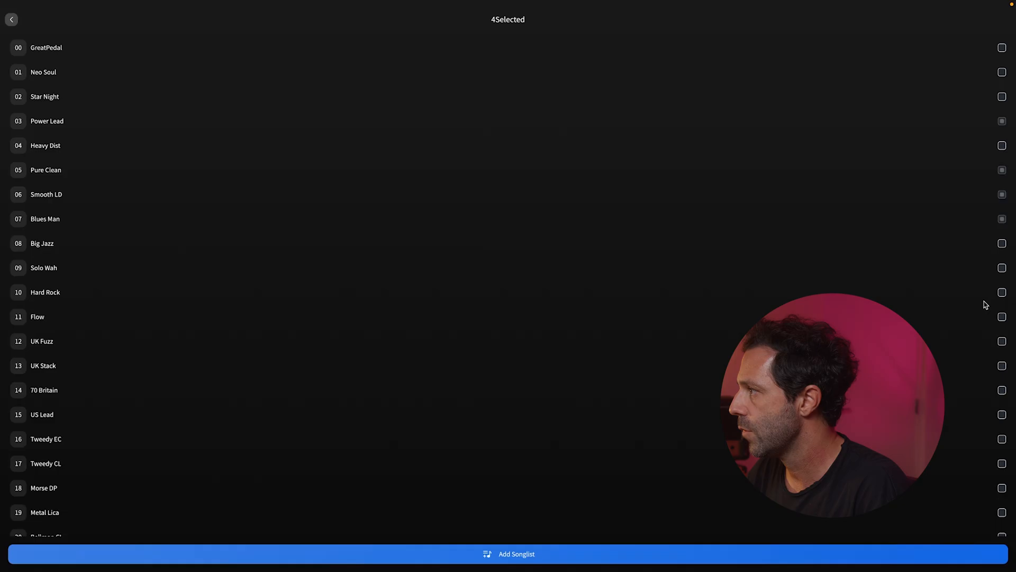
Add Big Jazz with Power Lead, Smooth LD, Blues Man and Pure Clean to the songlist
{"action": "left_click", "coordinate": [1001, 244]}
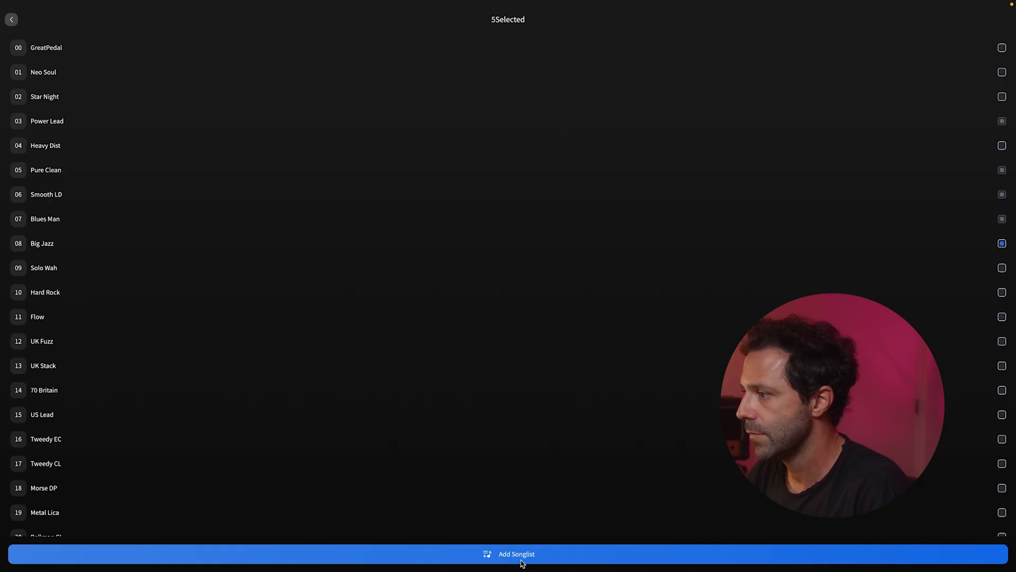
{"action": "left_click", "coordinate": [507, 554]}
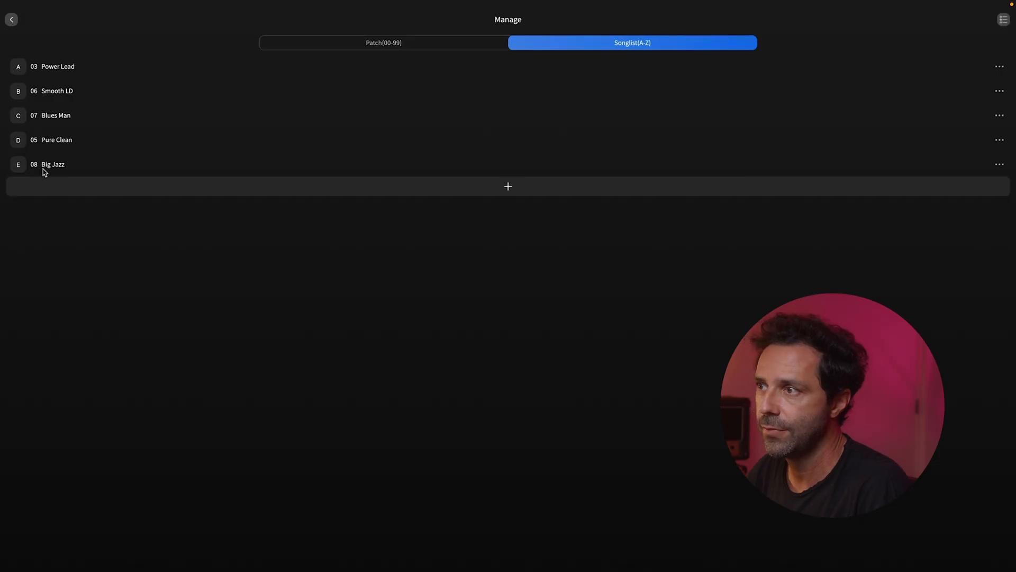
{"action": "mouse_move", "coordinate": [85, 173]}
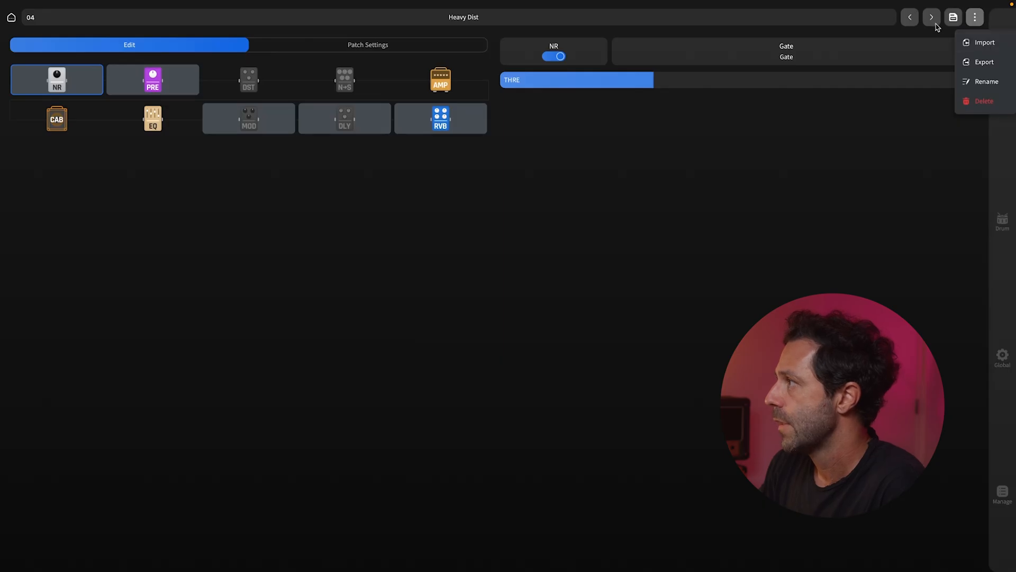
Step back to the Pure Clean preset with its SnapTone block using the 14 DST capture
{"action": "left_click", "coordinate": [932, 17]}
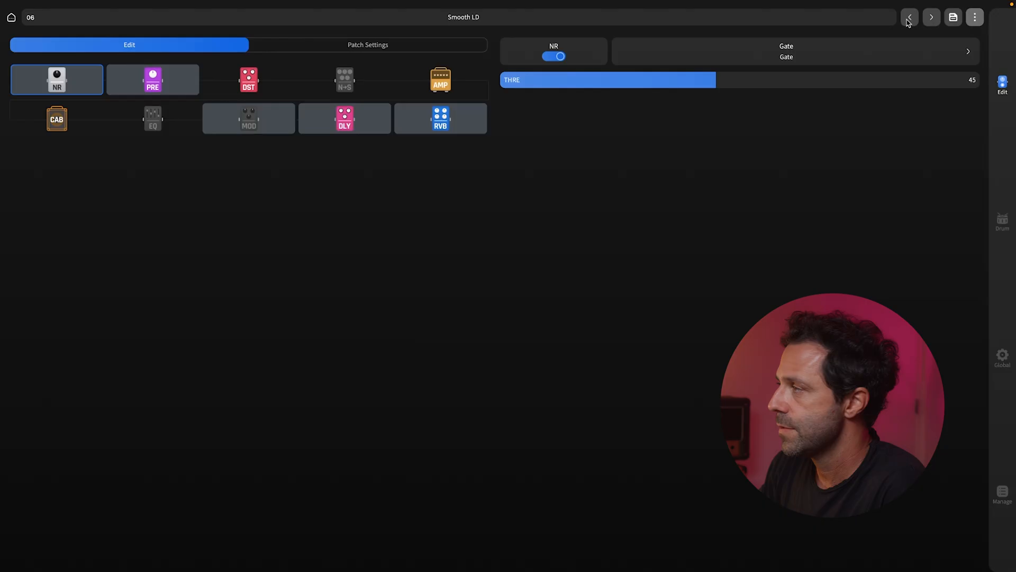
{"action": "left_click", "coordinate": [908, 17]}
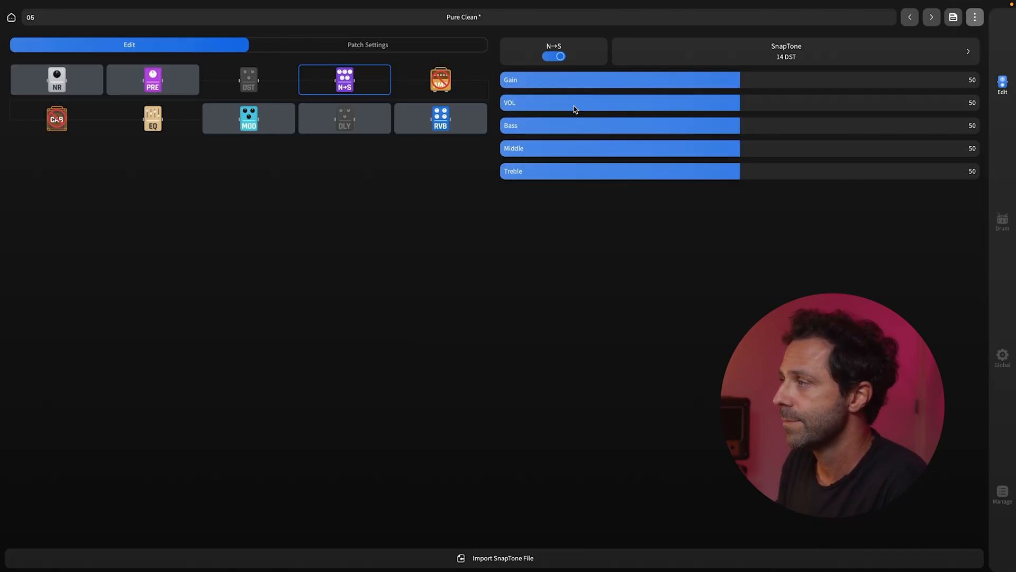
Browse the stored NAM capture slots and bring up the options for the 14 DST capture
{"action": "left_click", "coordinate": [786, 51]}
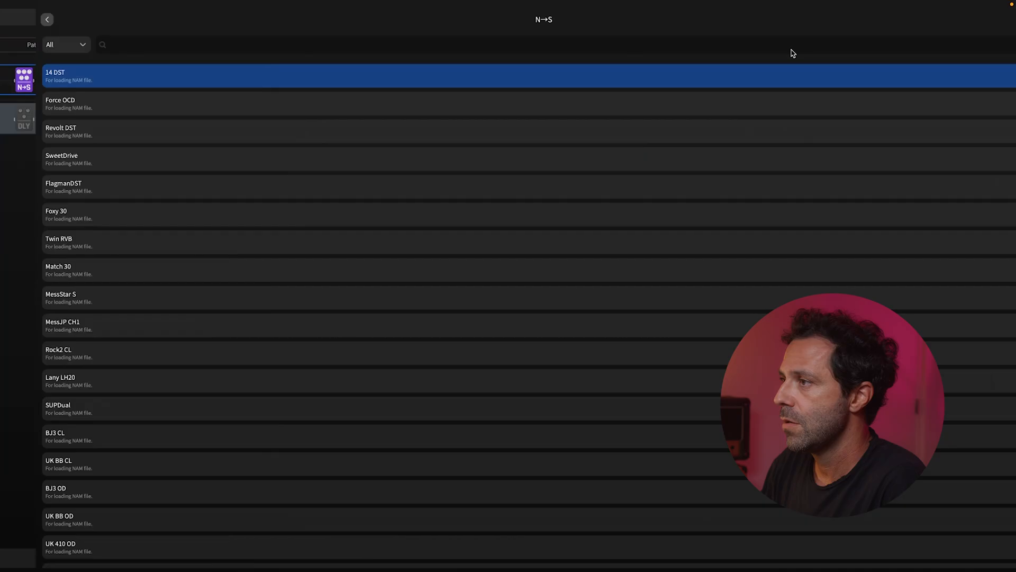
{"action": "scroll", "scroll_direction": "down", "scroll_amount": 3}
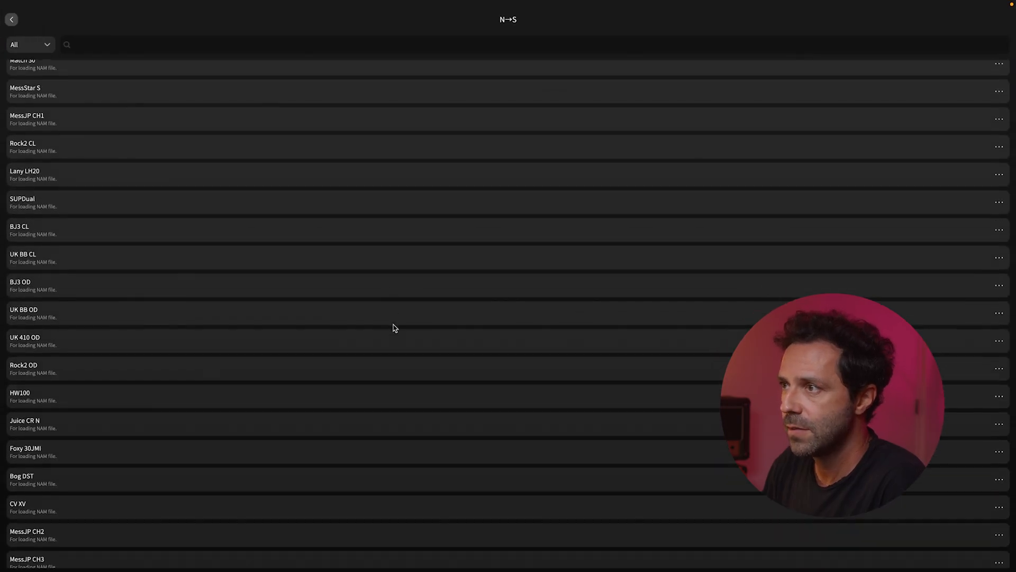
{"action": "scroll", "scroll_direction": "down", "scroll_amount": 3}
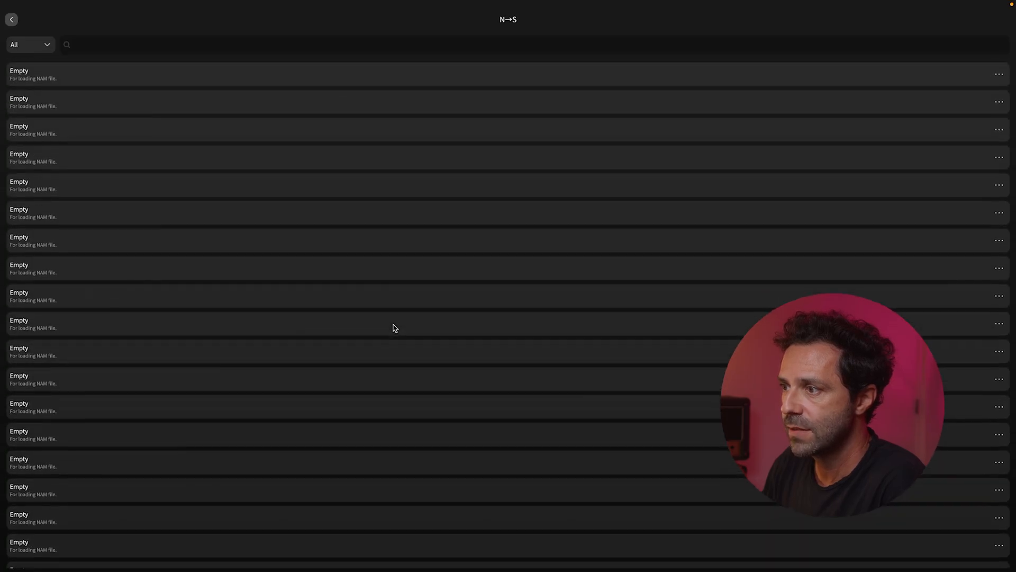
{"action": "scroll", "scroll_direction": "down", "scroll_amount": 3}
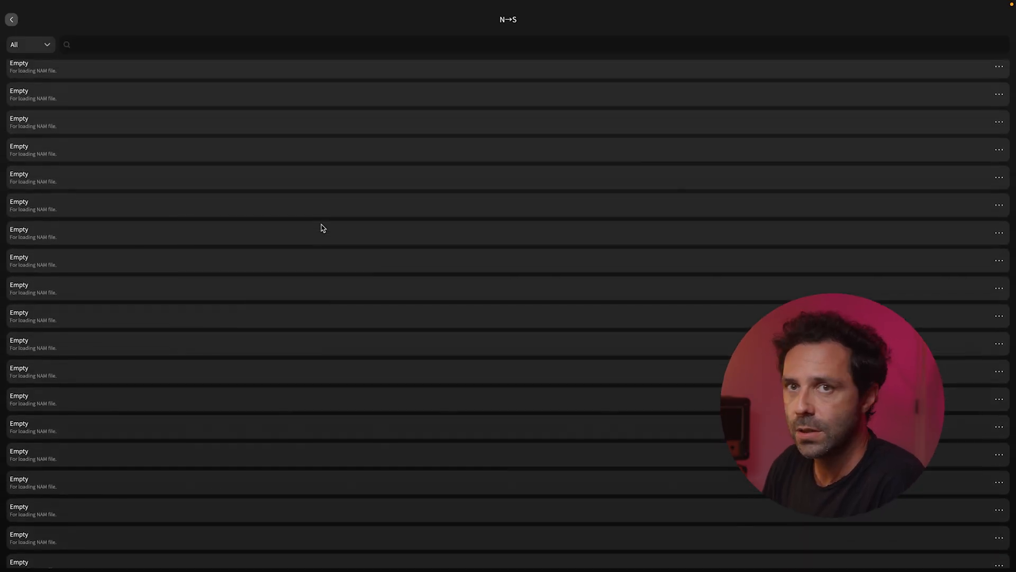
{"action": "mouse_move", "coordinate": [560, 220]}
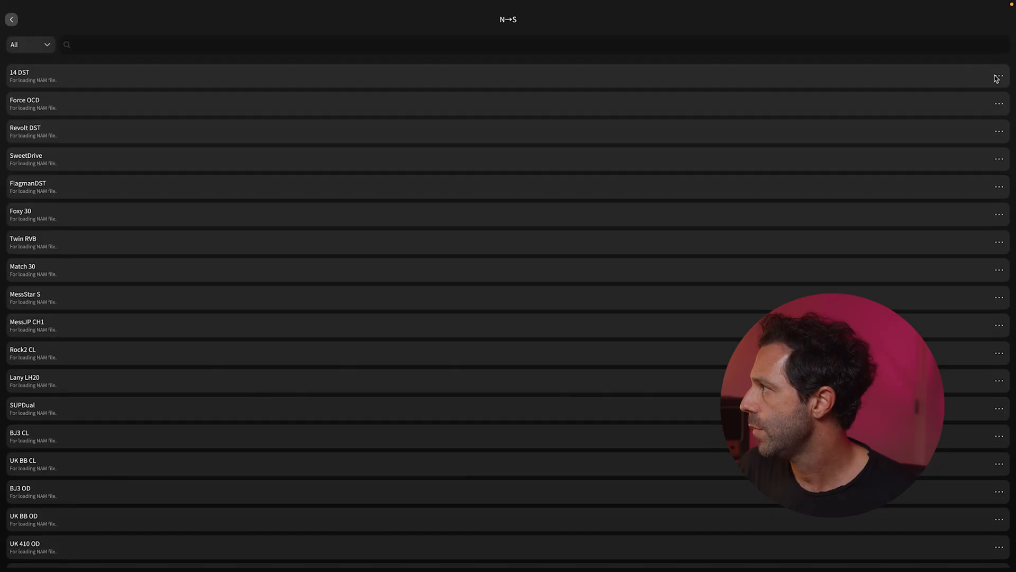
{"action": "left_click", "coordinate": [998, 75]}
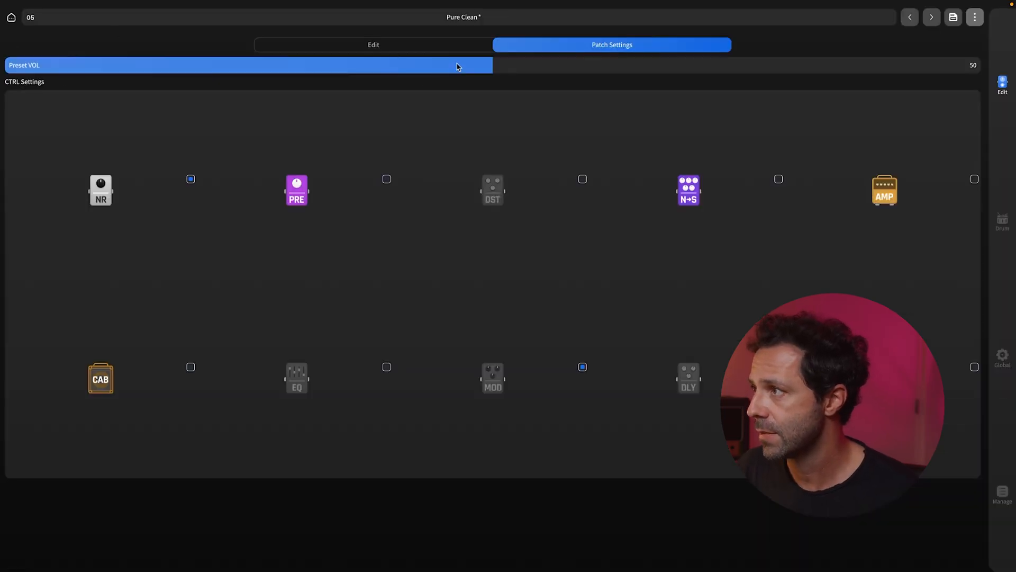
In Pure Clean's CTRL Settings, tick DST so the footswitch toggles it with NR and MOD
{"action": "left_click", "coordinate": [373, 45]}
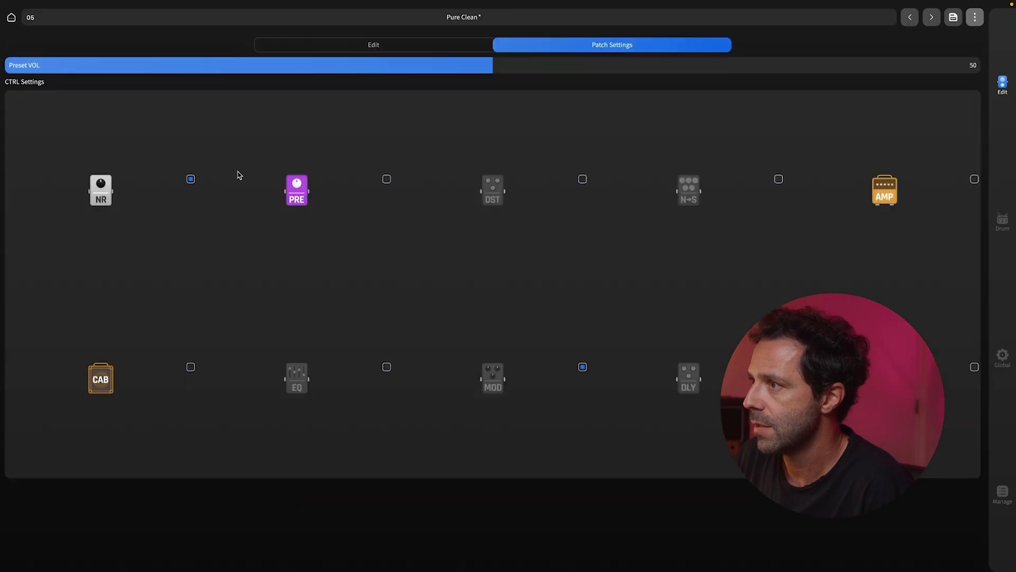
{"action": "mouse_move", "coordinate": [579, 372]}
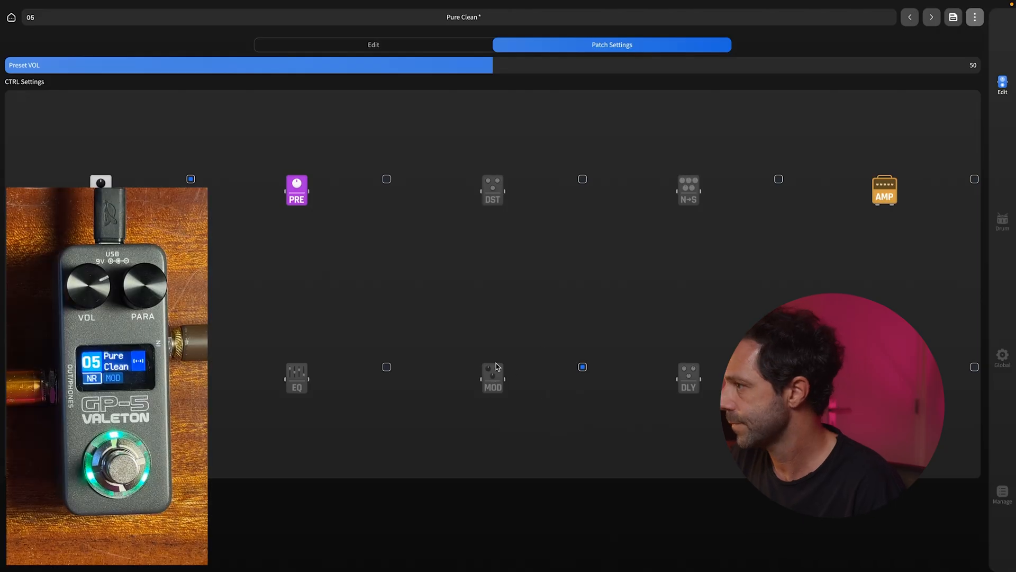
{"action": "left_click", "coordinate": [492, 378]}
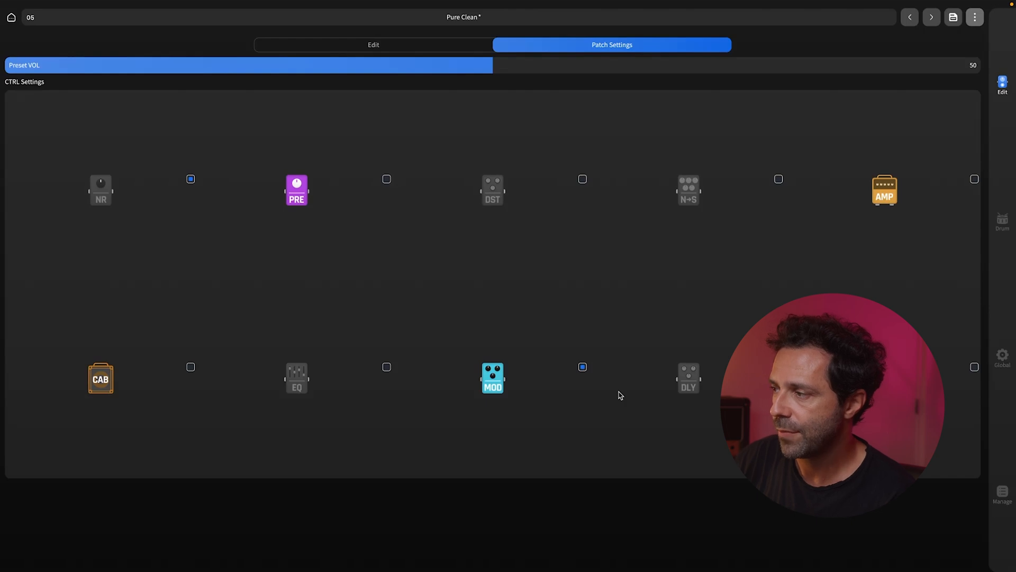
{"action": "mouse_move", "coordinate": [590, 385]}
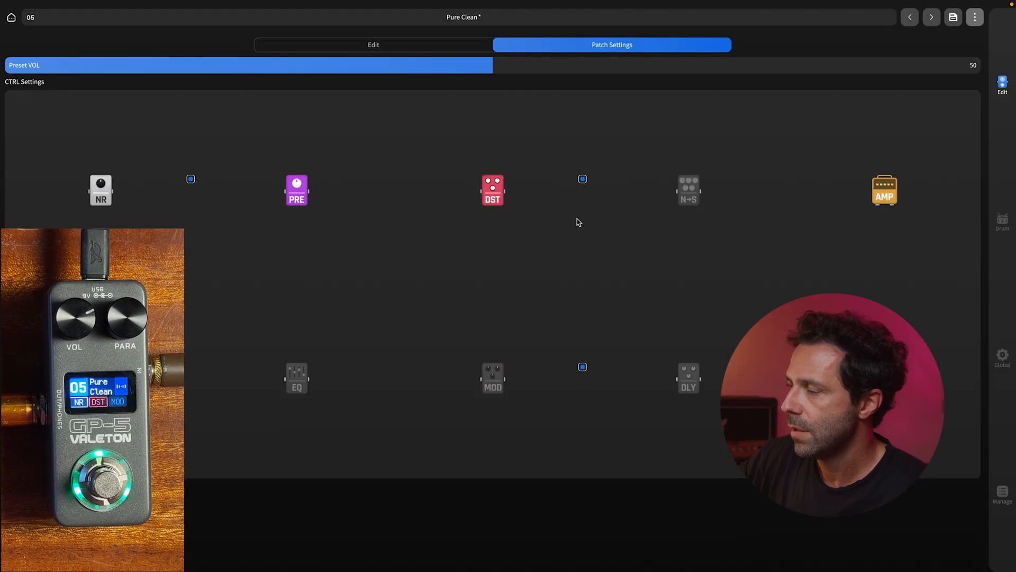
{"action": "mouse_move", "coordinate": [91, 107]}
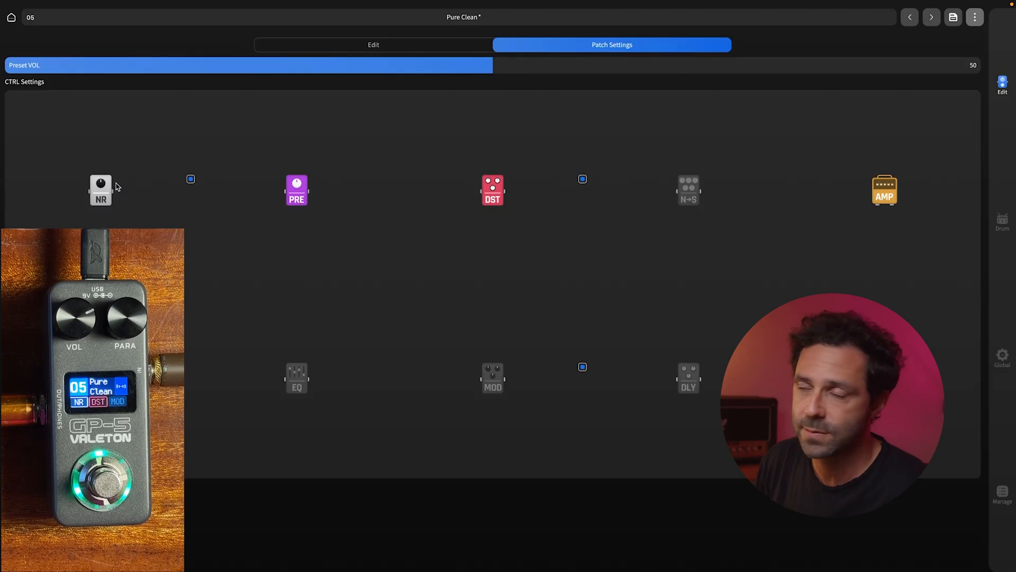
{"action": "mouse_move", "coordinate": [113, 215]}
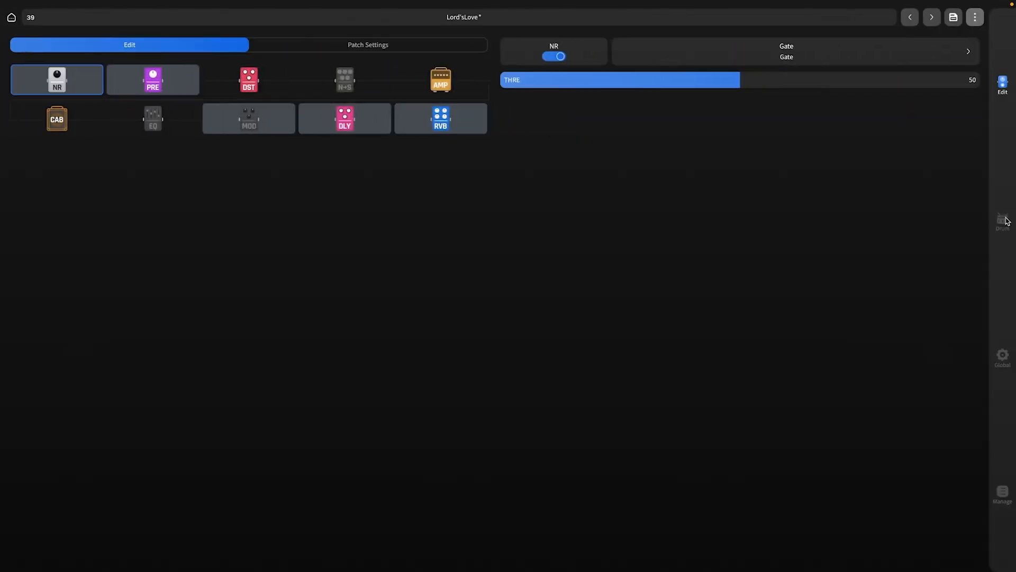
Play the drum machine on the Rock 5 pattern with volume set to 52
{"action": "left_click", "coordinate": [1002, 220]}
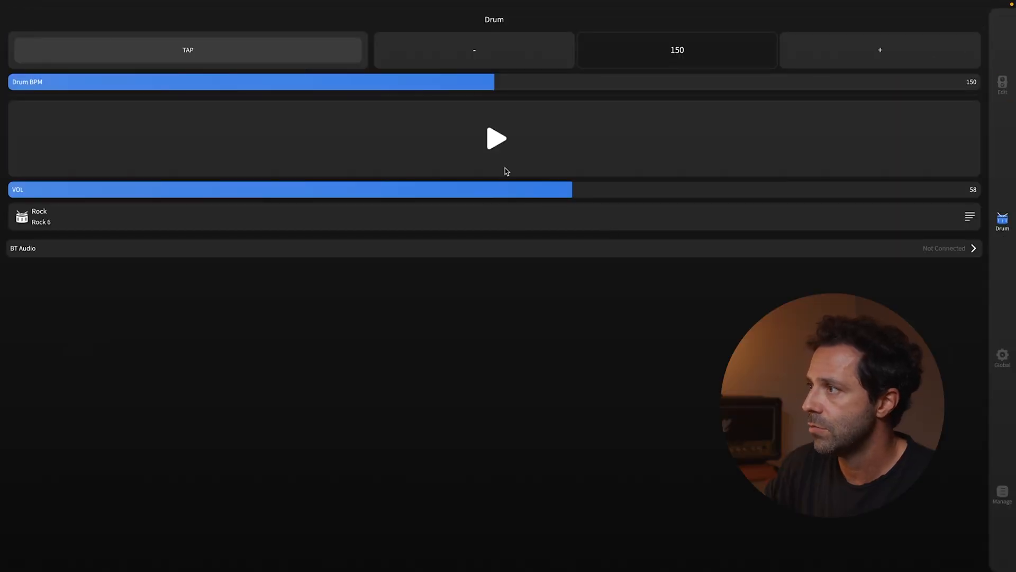
{"action": "left_click", "coordinate": [496, 138]}
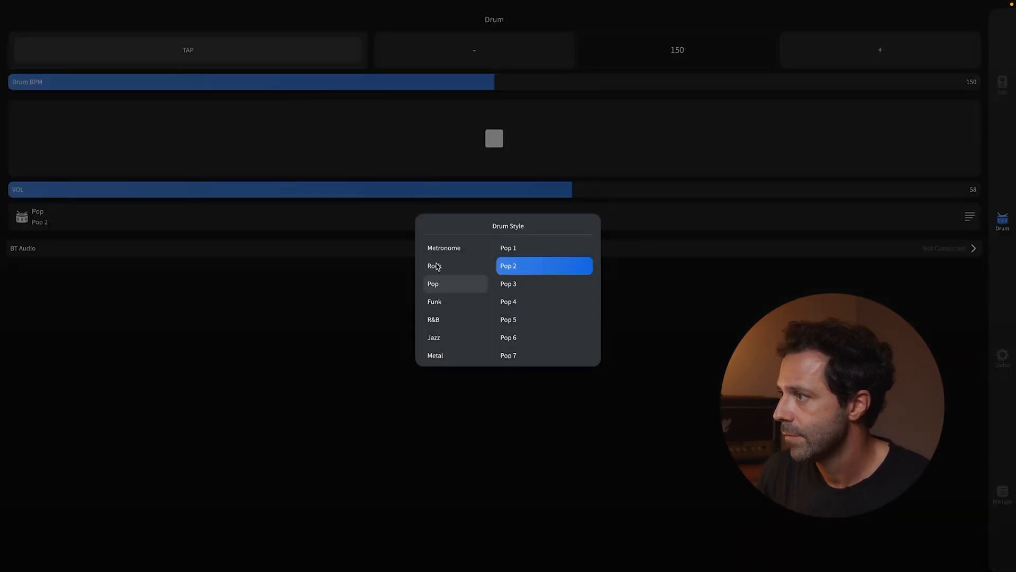
{"action": "left_click", "coordinate": [433, 266]}
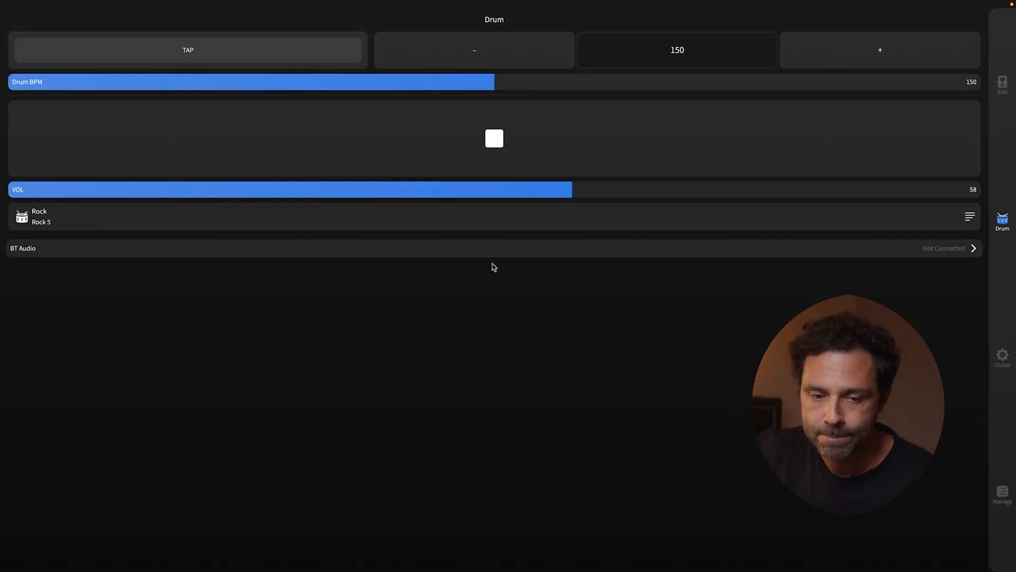
{"action": "mouse_move", "coordinate": [570, 177]}
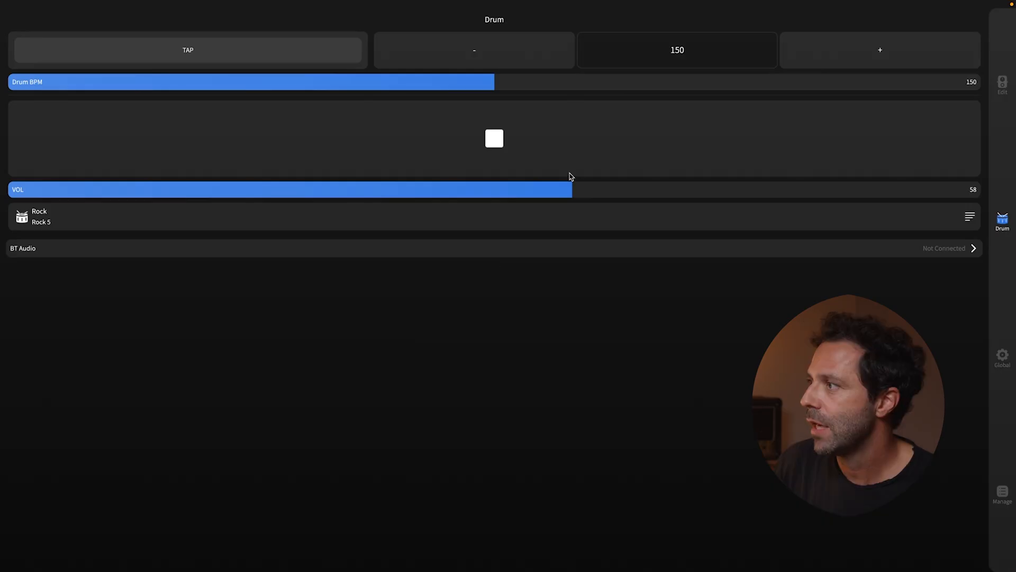
{"action": "left_click_drag", "start_coordinate": [573, 188], "coordinate": [458, 188]}
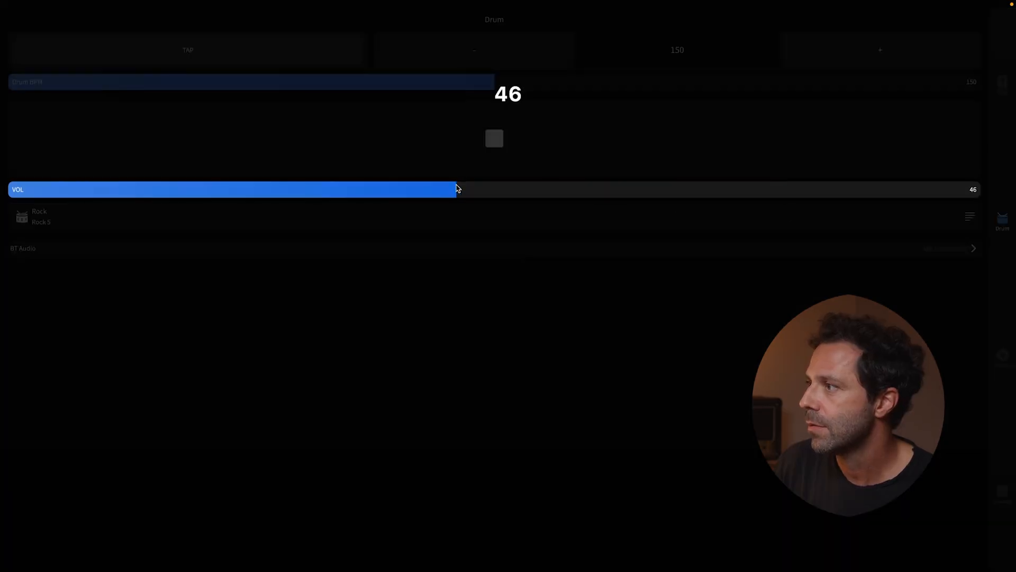
{"action": "left_click_drag", "start_coordinate": [457, 188], "coordinate": [513, 189]}
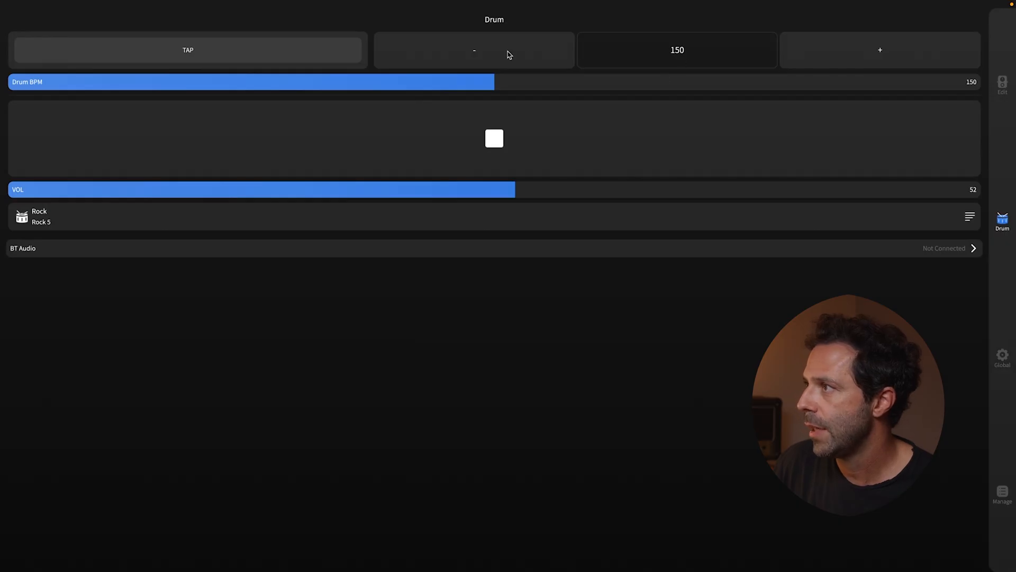
Bring the drum tempo down to 116 BPM, then show the Global settings page
{"action": "left_click", "coordinate": [475, 50]}
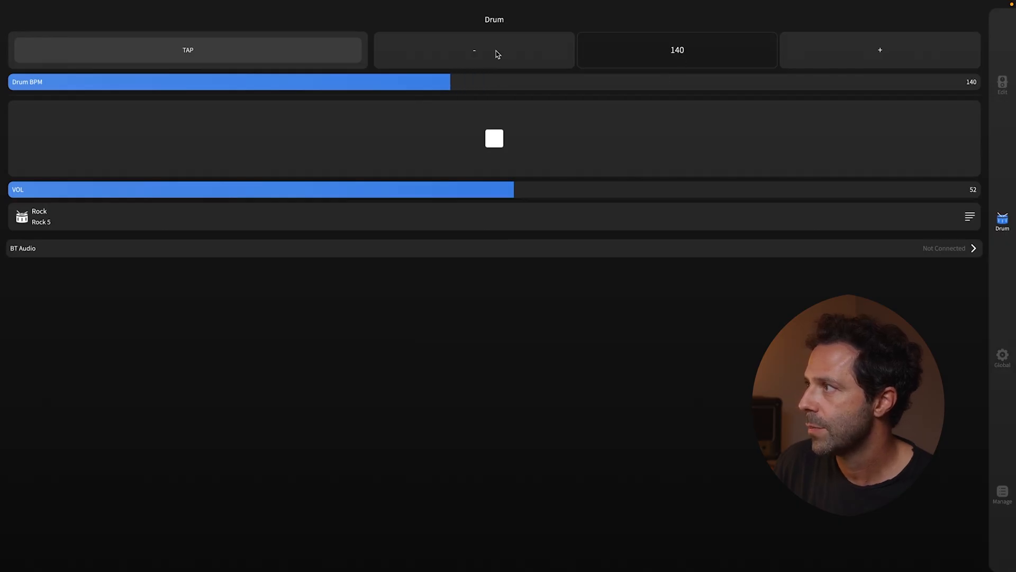
{"action": "left_click", "coordinate": [474, 49]}
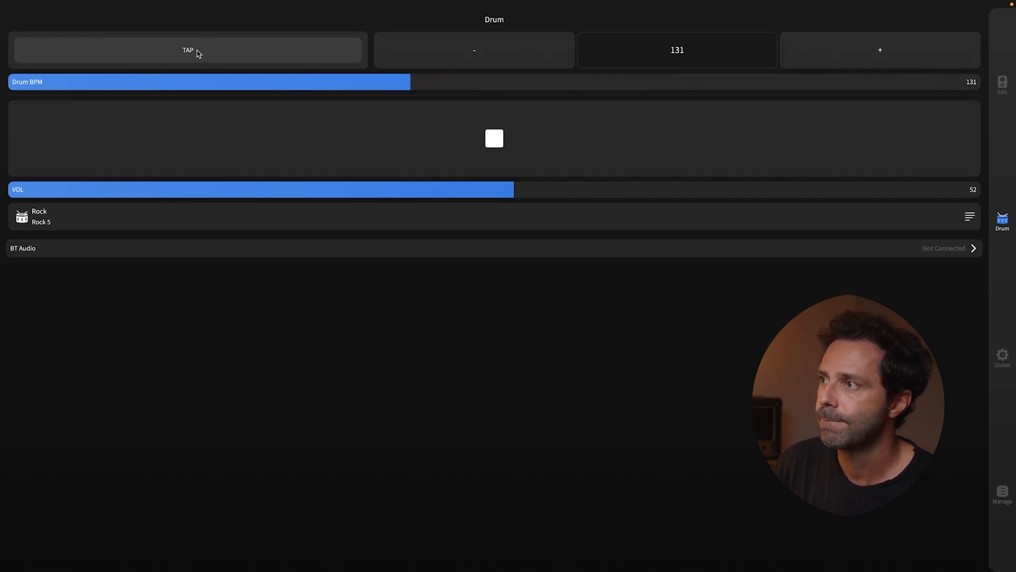
{"action": "left_click", "coordinate": [880, 49]}
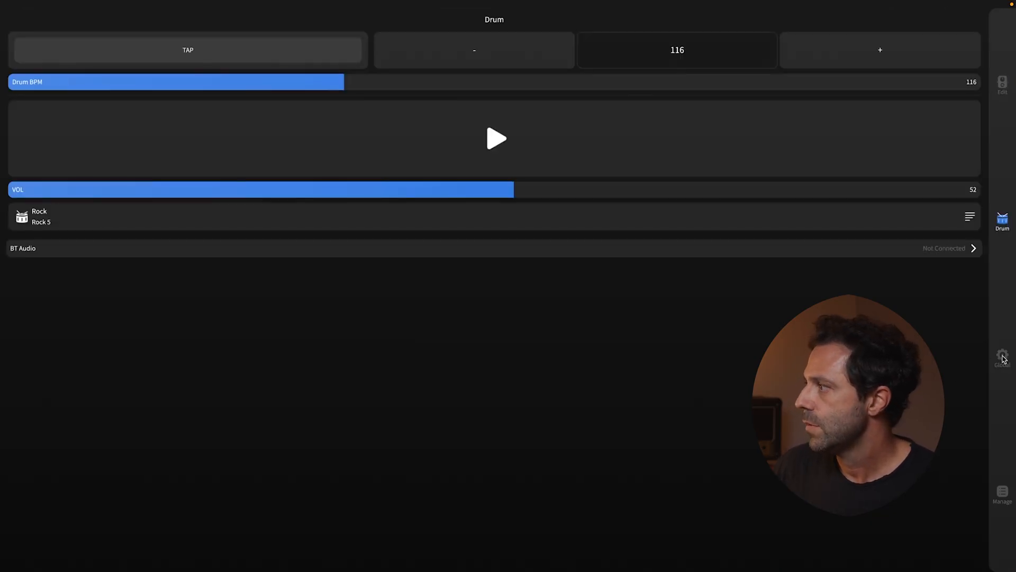
{"action": "left_click", "coordinate": [1003, 356]}
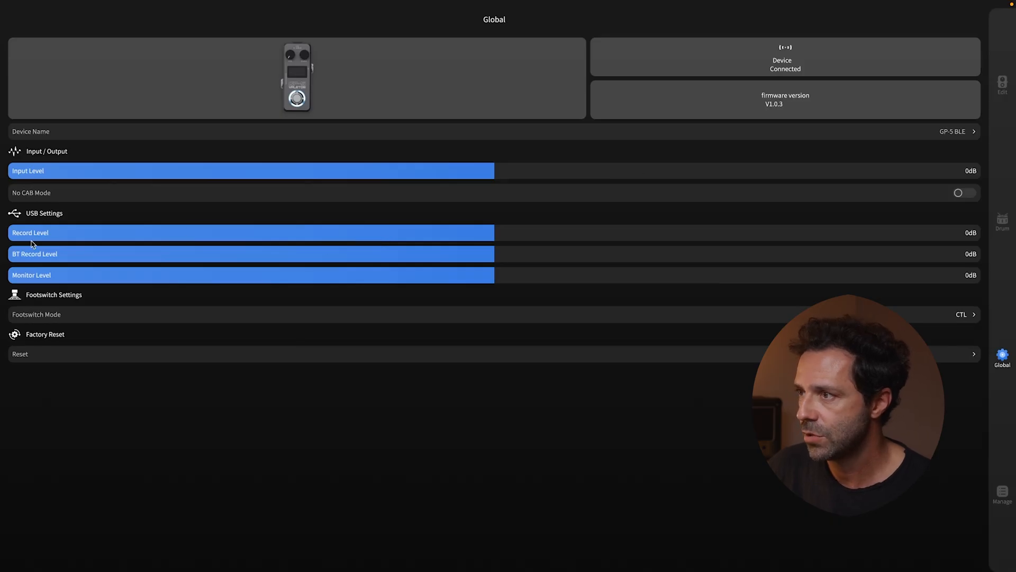
{"action": "mouse_move", "coordinate": [476, 180]}
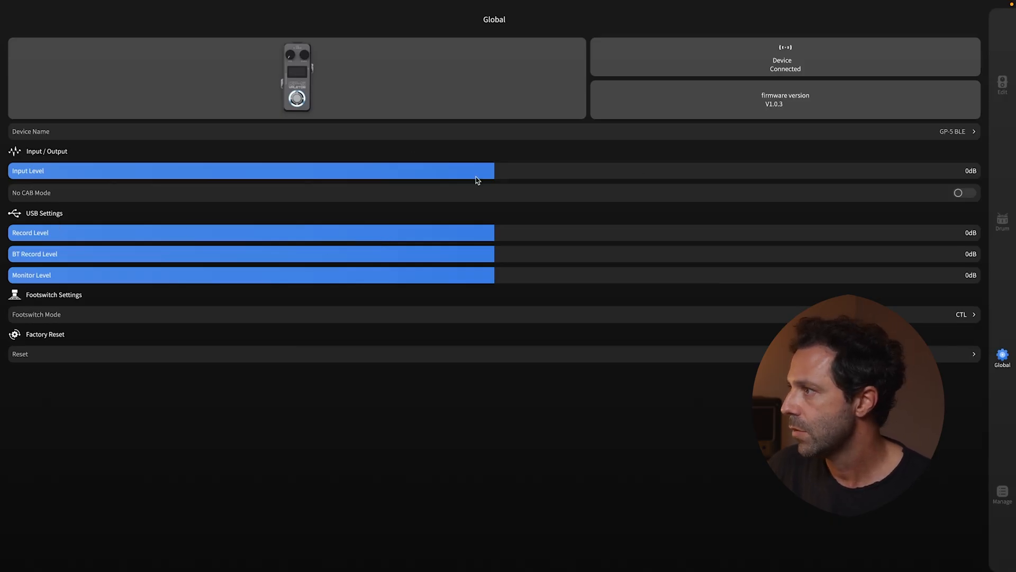
{"action": "left_click_drag", "start_coordinate": [476, 170], "coordinate": [1011, 170]}
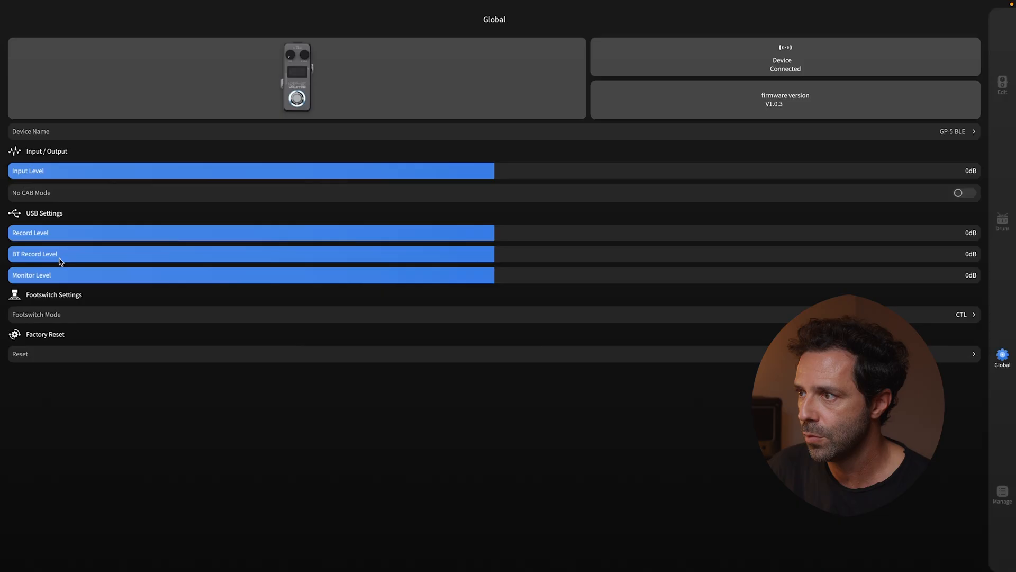
{"action": "mouse_move", "coordinate": [164, 287]}
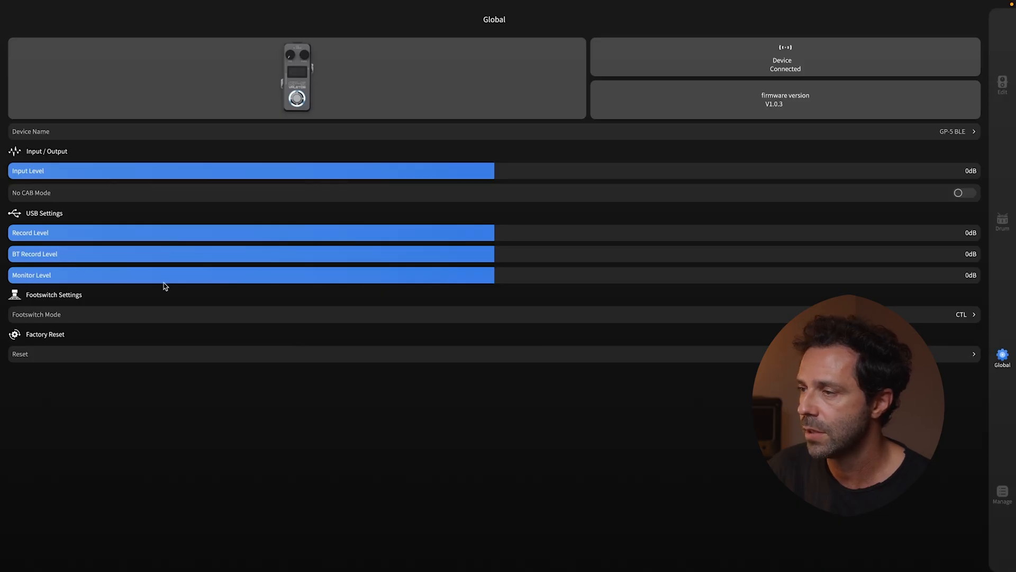